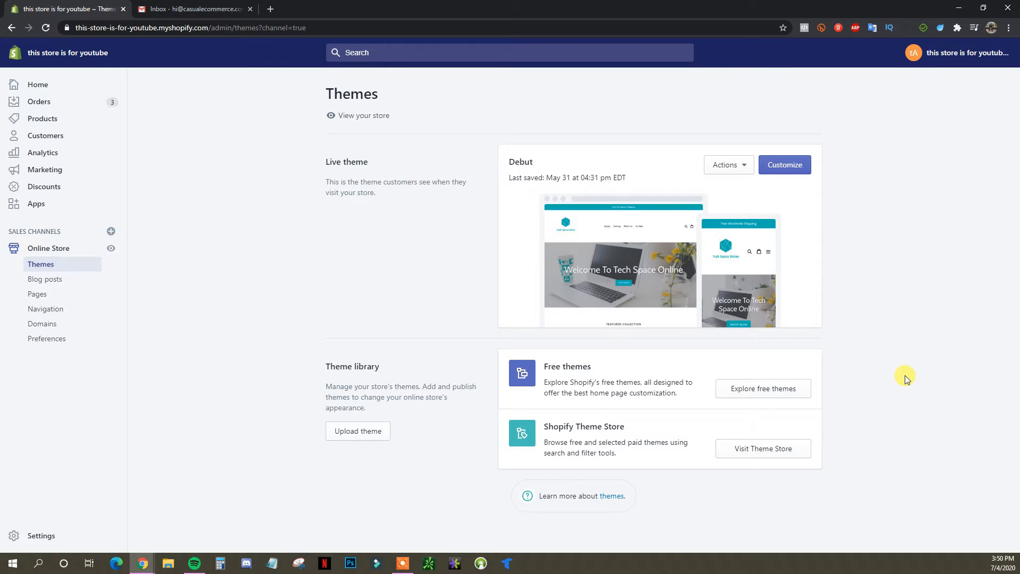
mouse_move(893, 379)
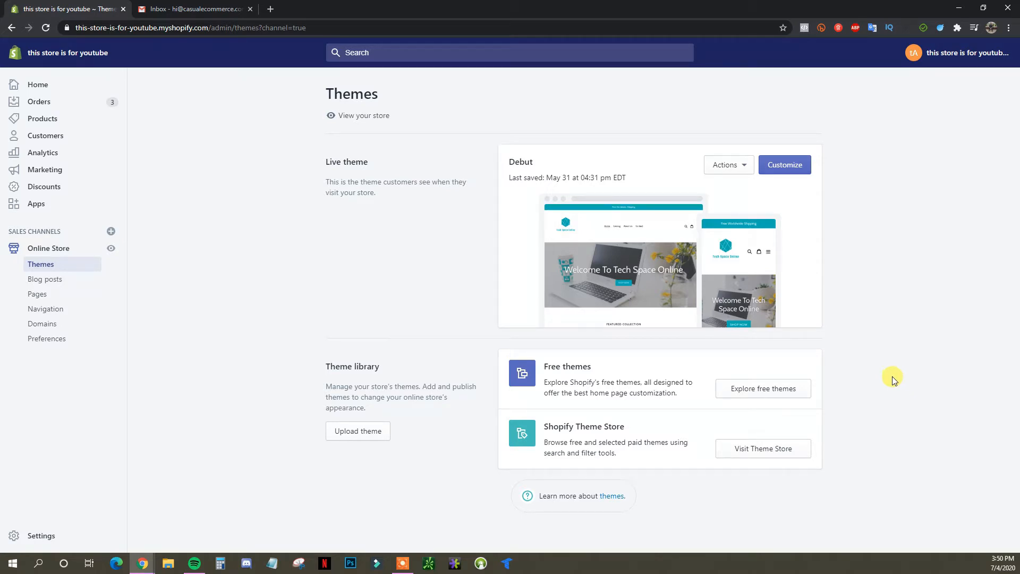
mouse_move(327, 277)
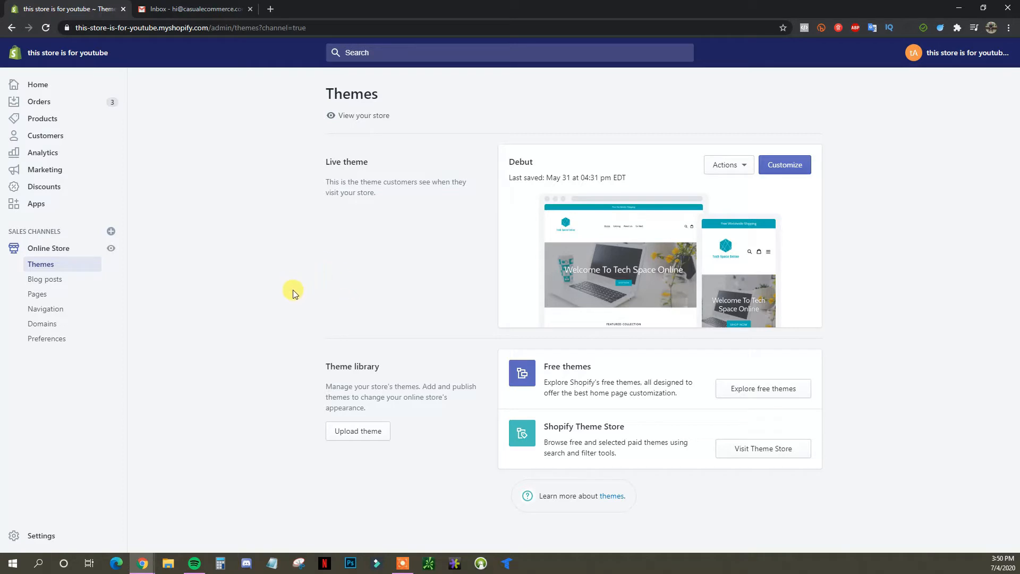
mouse_move(246, 205)
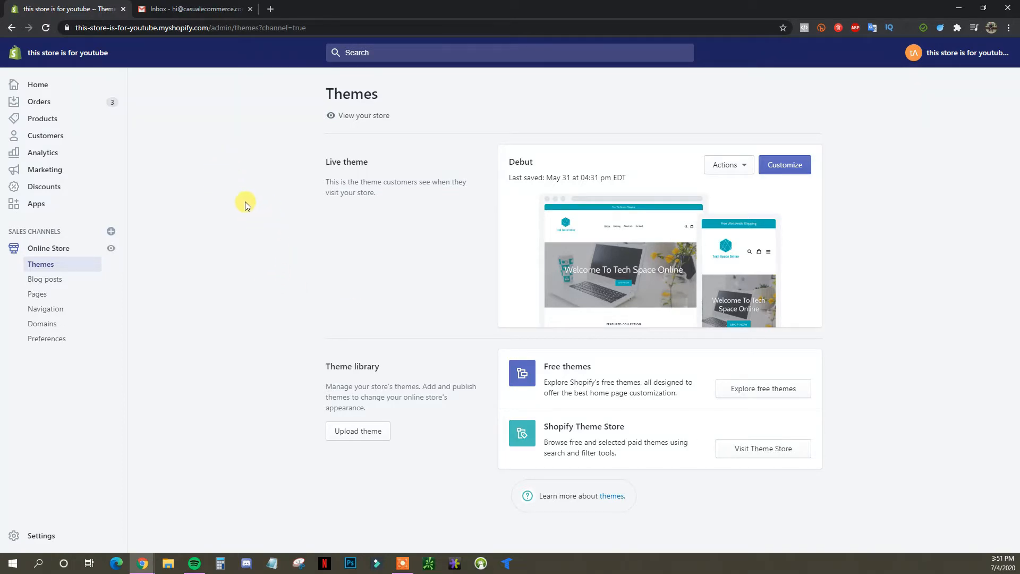
mouse_move(225, 195)
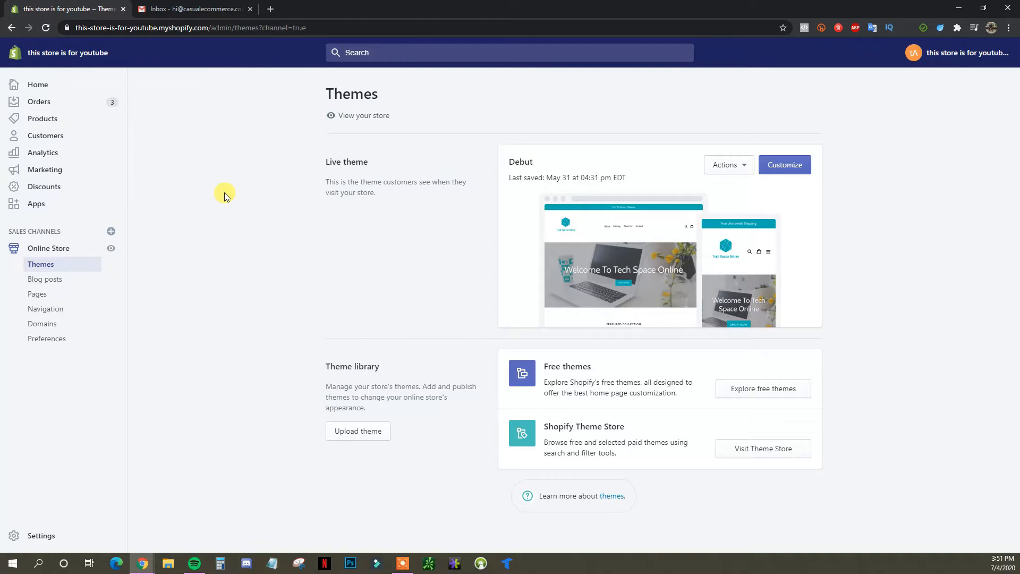
mouse_move(140, 140)
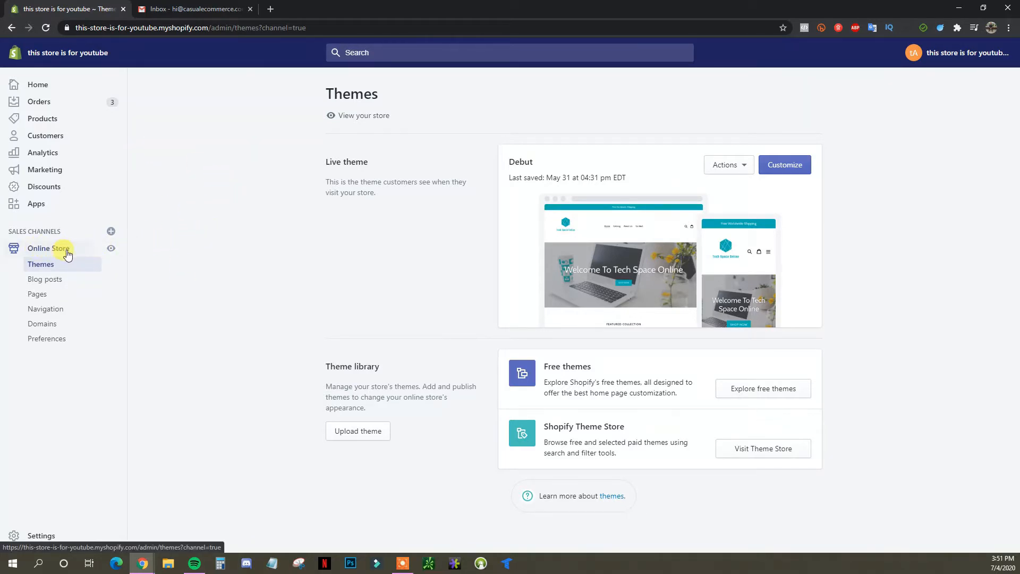
- Add a page titled 'Contact Us' using the page.contact template and save it
click(37, 294)
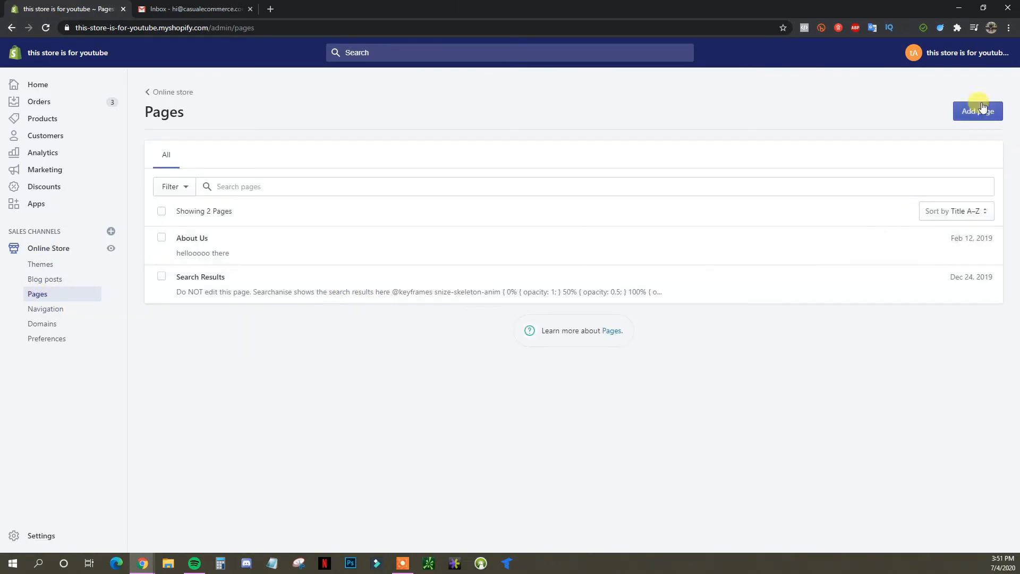
click(978, 111)
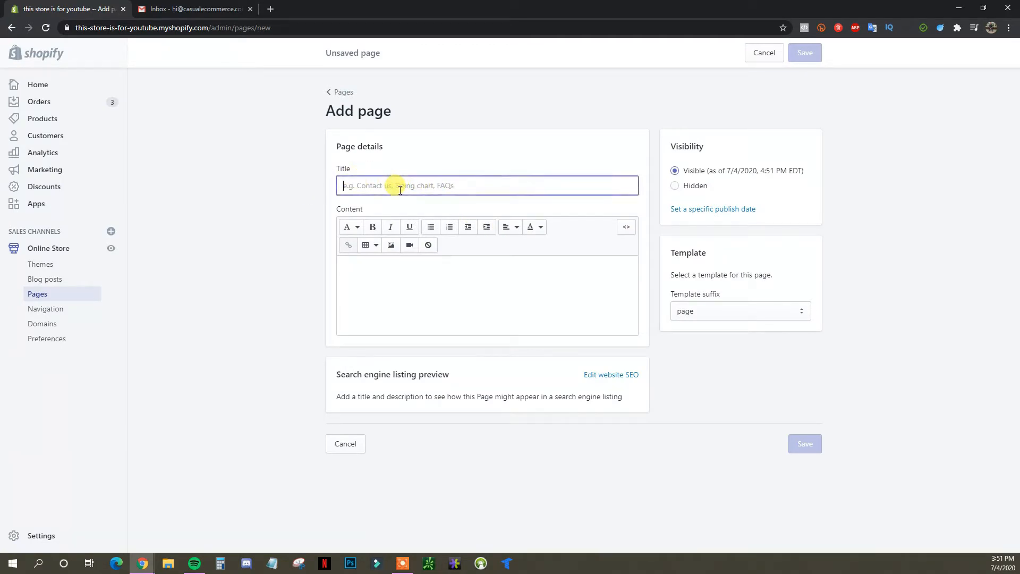
text(Contact)
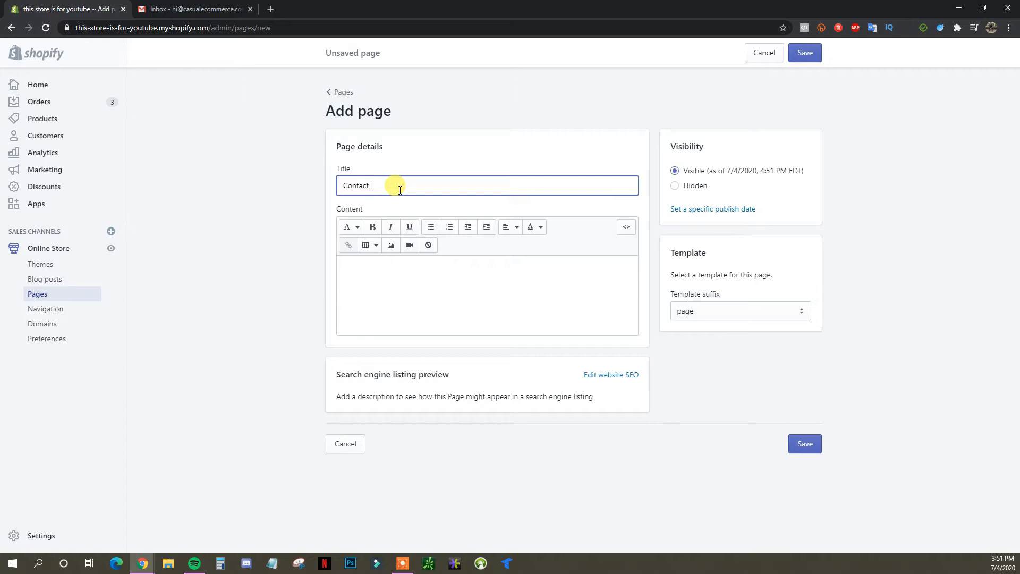
text(Us)
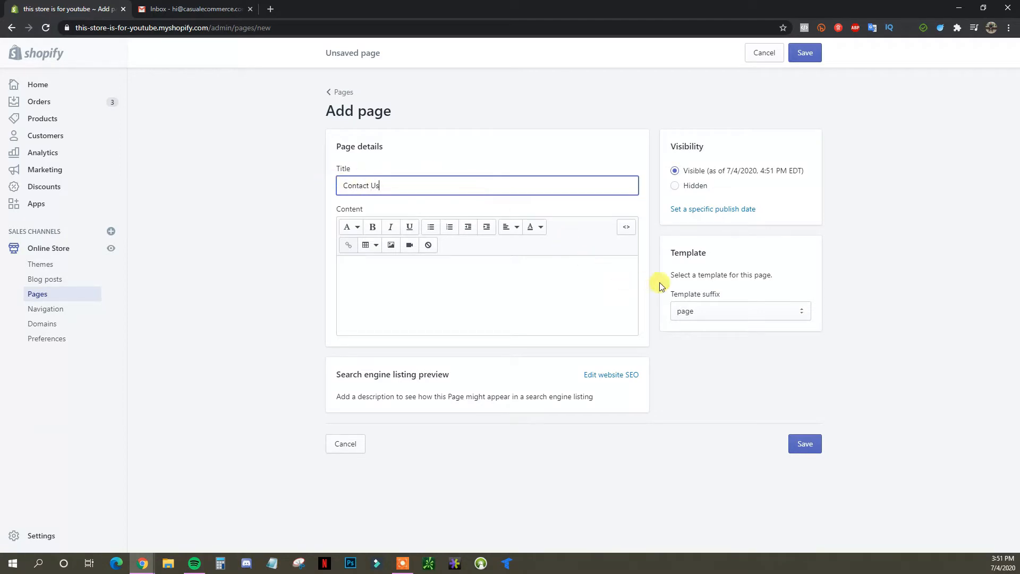
mouse_move(737, 302)
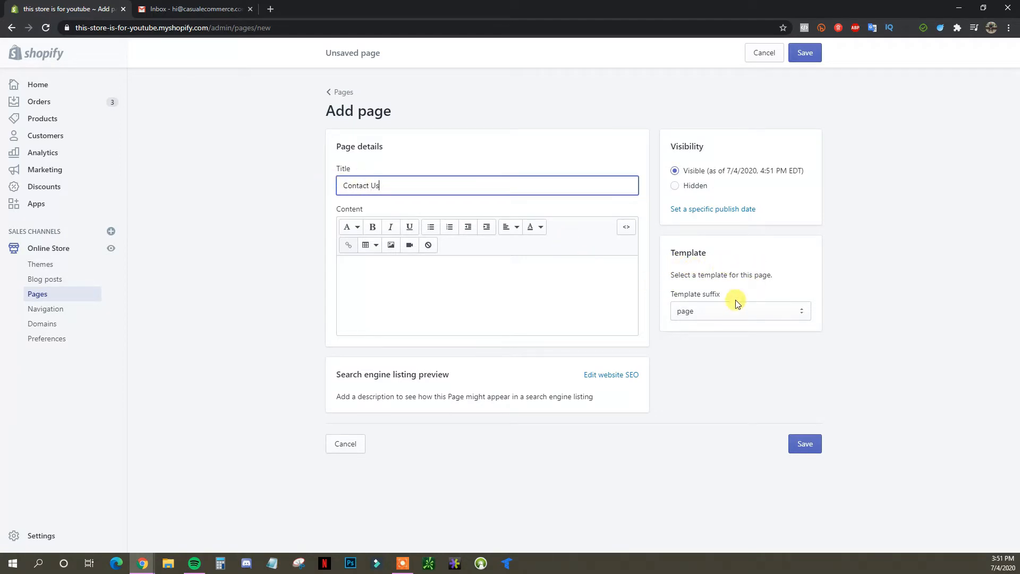
click(741, 310)
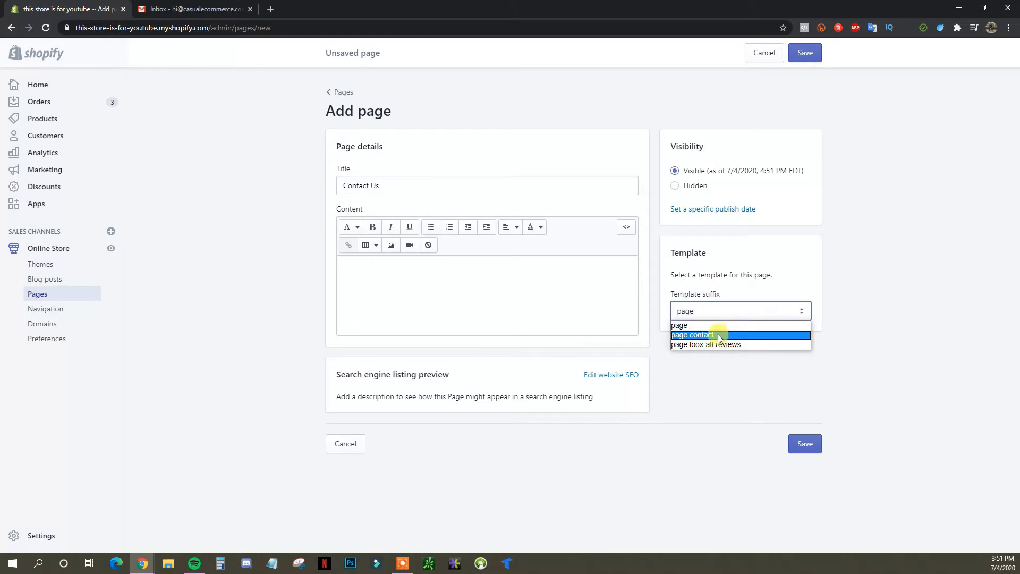
click(704, 335)
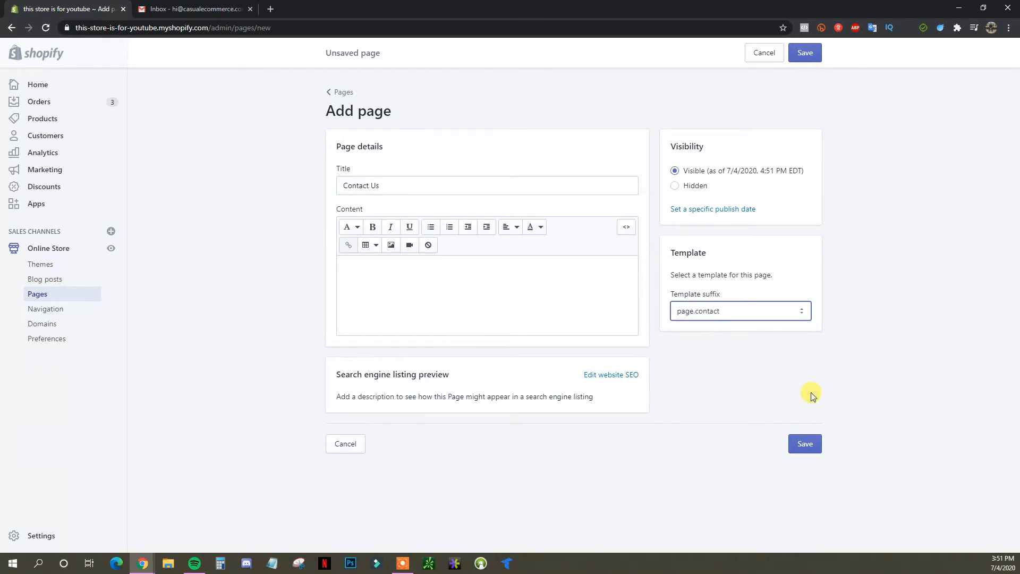
click(804, 52)
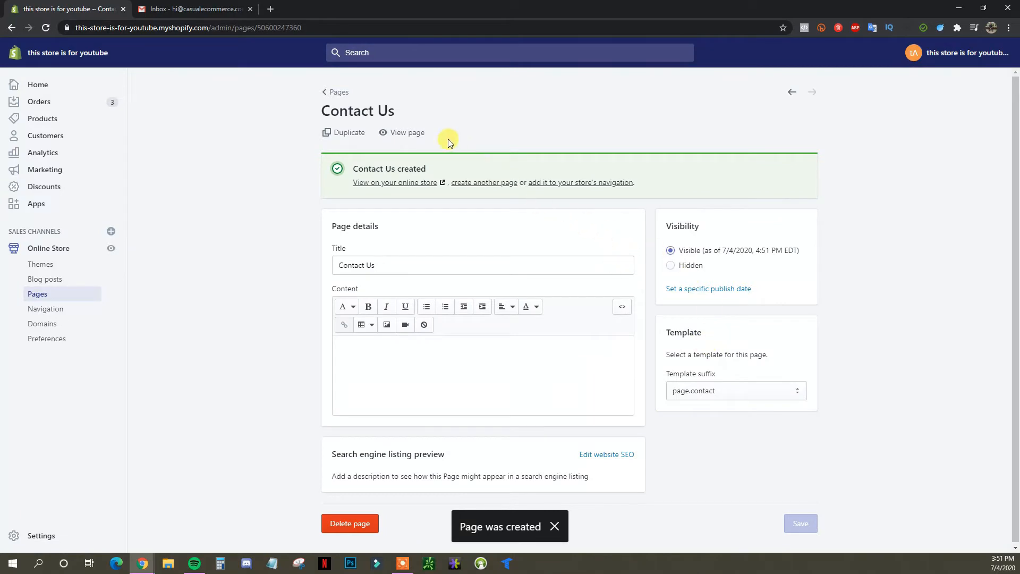
- Preview the live Contact Us form with name, email, phone and message fields, then return to editing
click(406, 132)
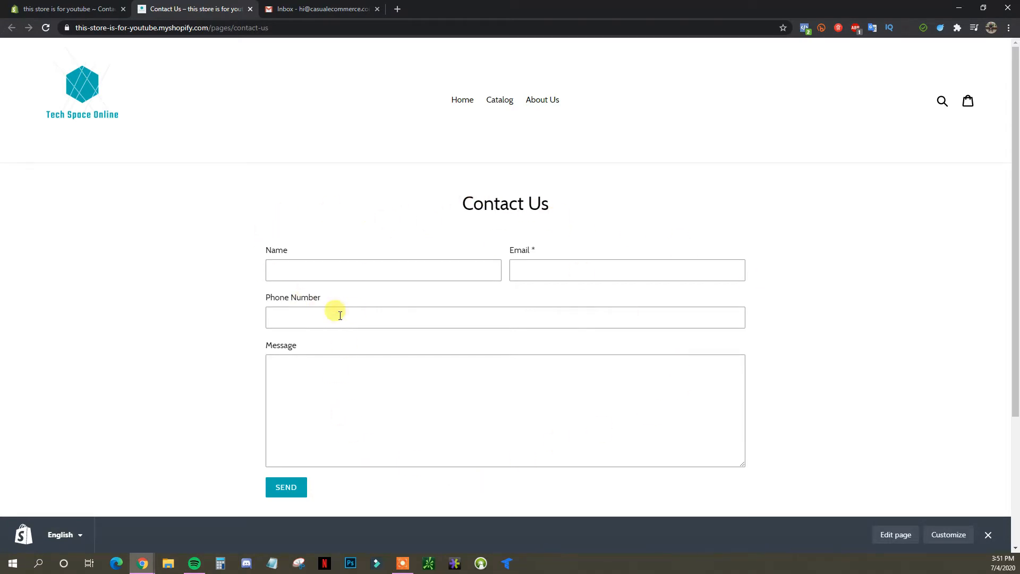
mouse_move(352, 255)
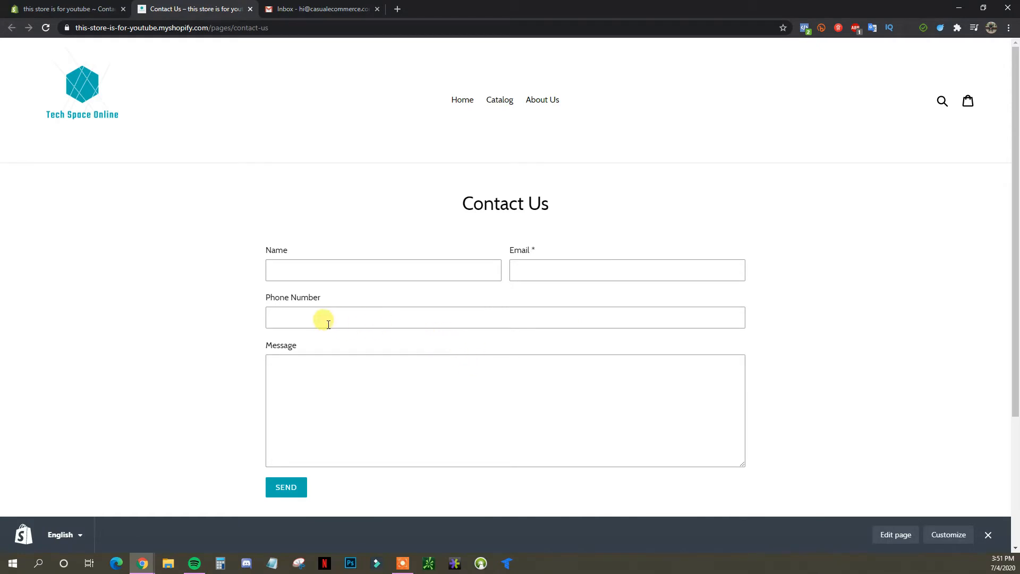
mouse_move(400, 411)
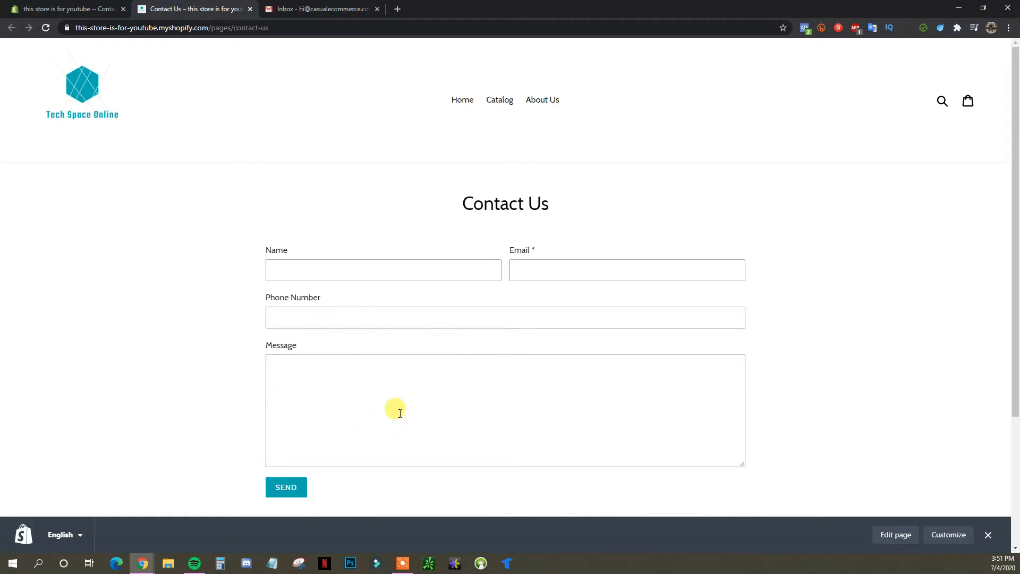
mouse_move(254, 353)
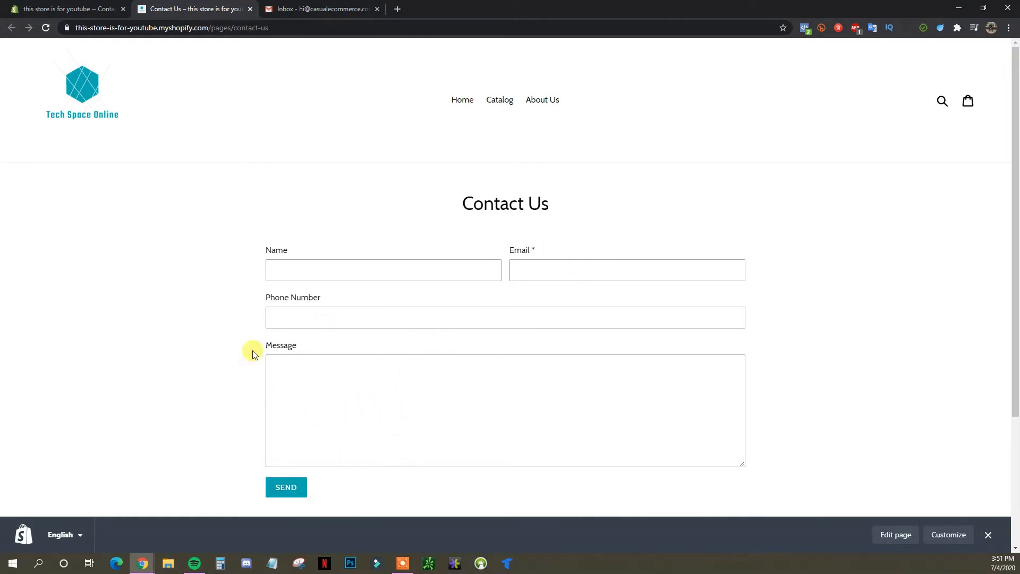
mouse_move(285, 259)
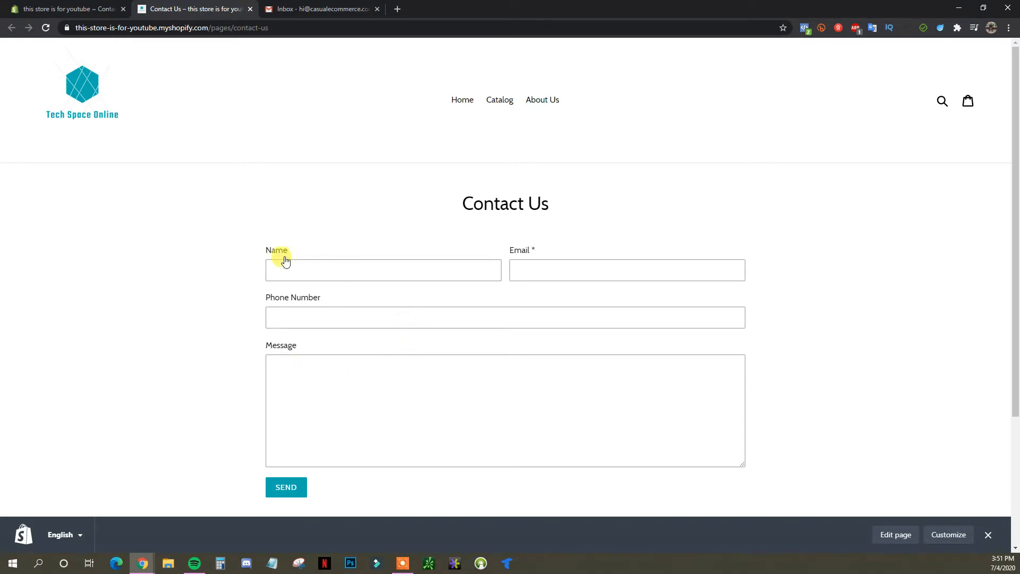
mouse_move(457, 299)
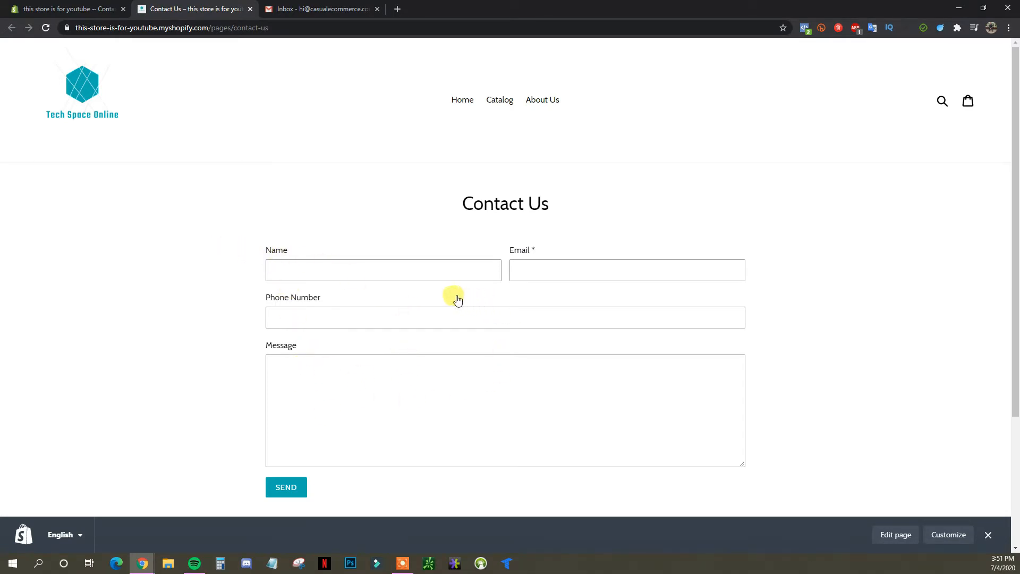
mouse_move(413, 229)
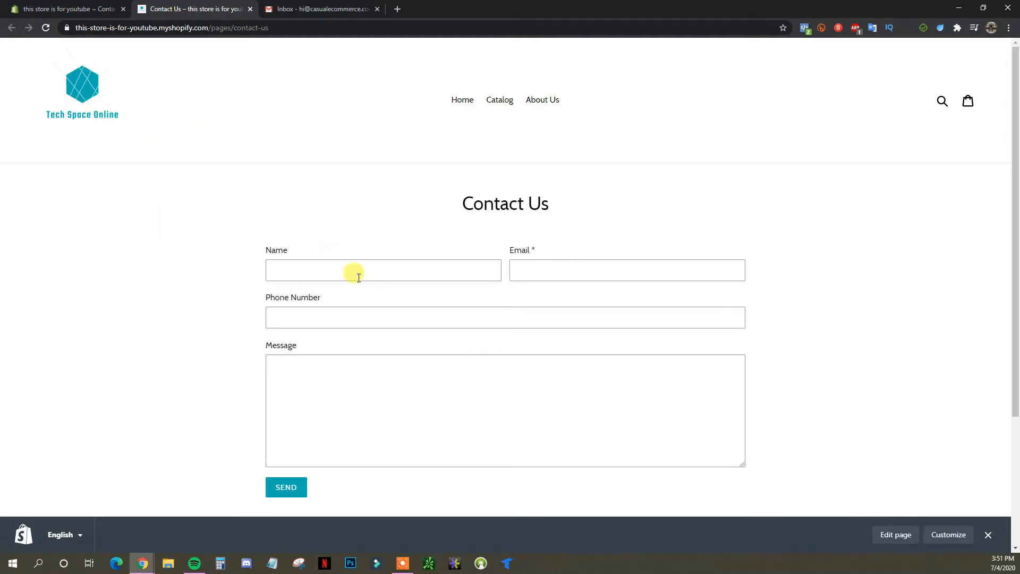
mouse_move(380, 302)
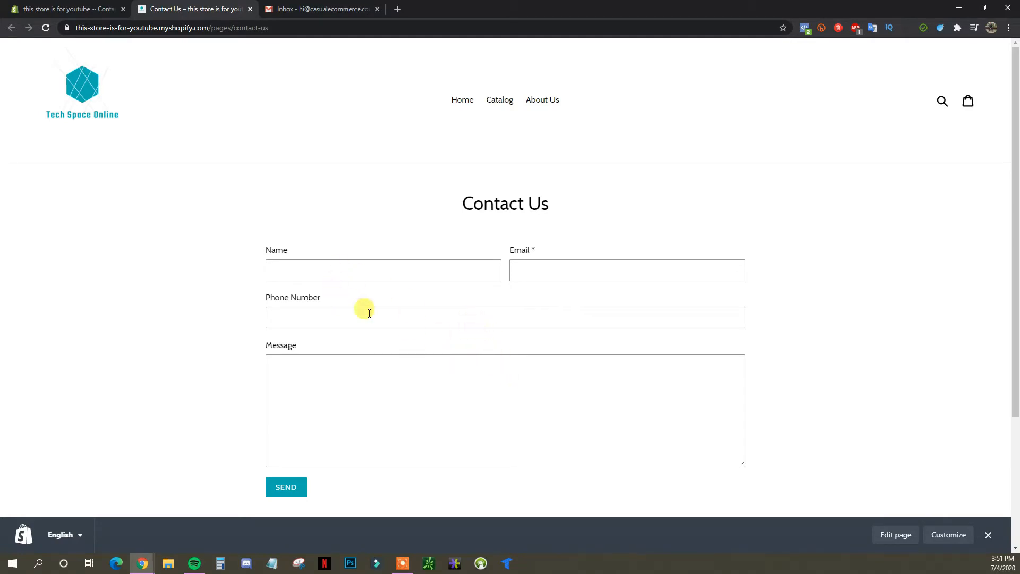
mouse_move(490, 322)
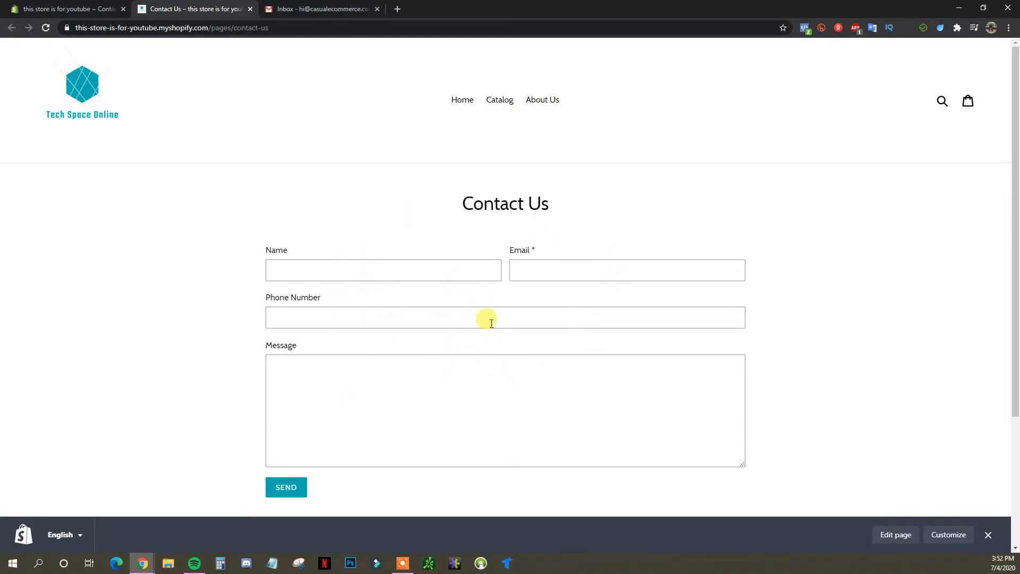
mouse_move(665, 347)
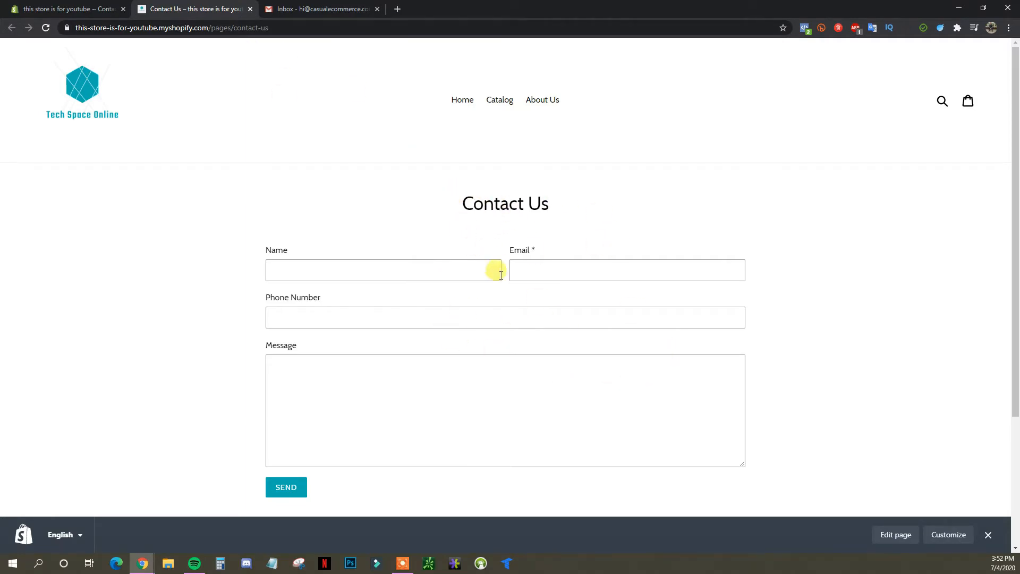
mouse_move(510, 198)
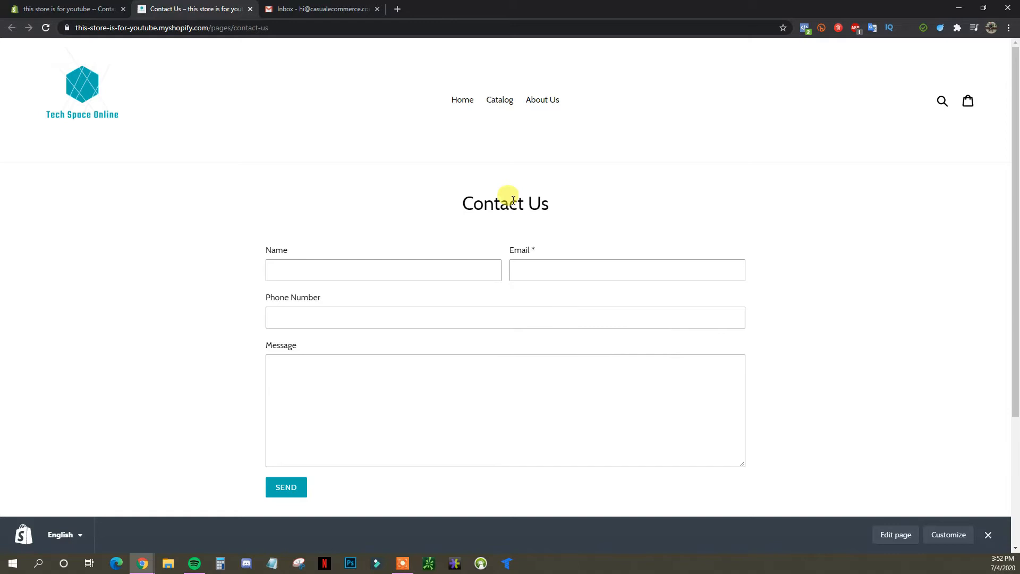
mouse_move(161, 90)
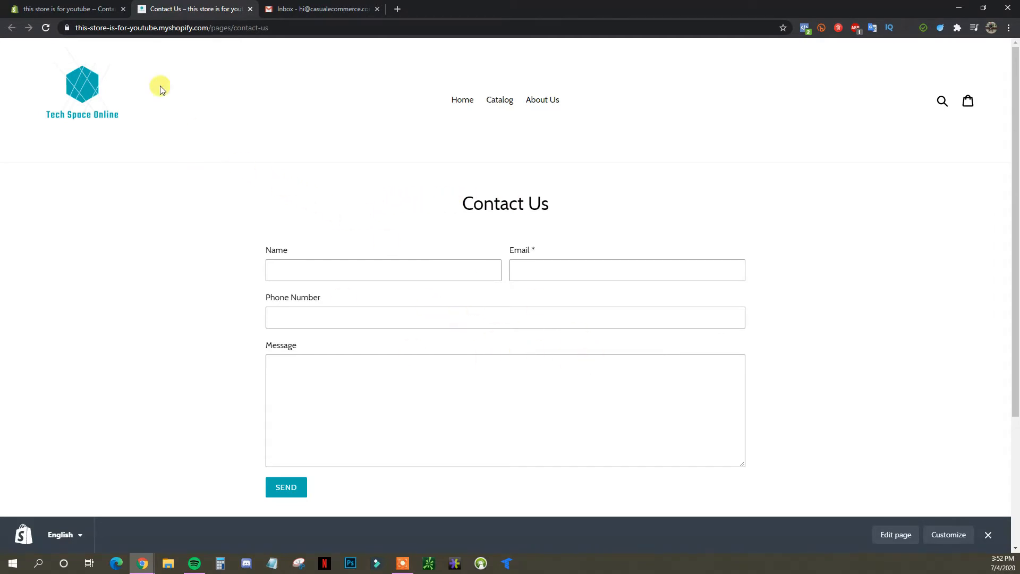
click(69, 9)
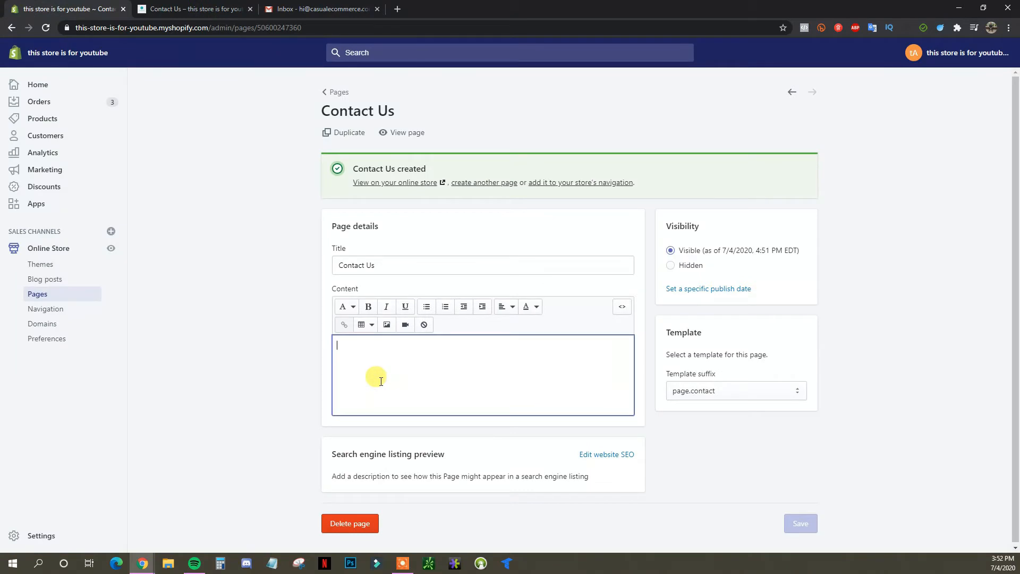
text(You can)
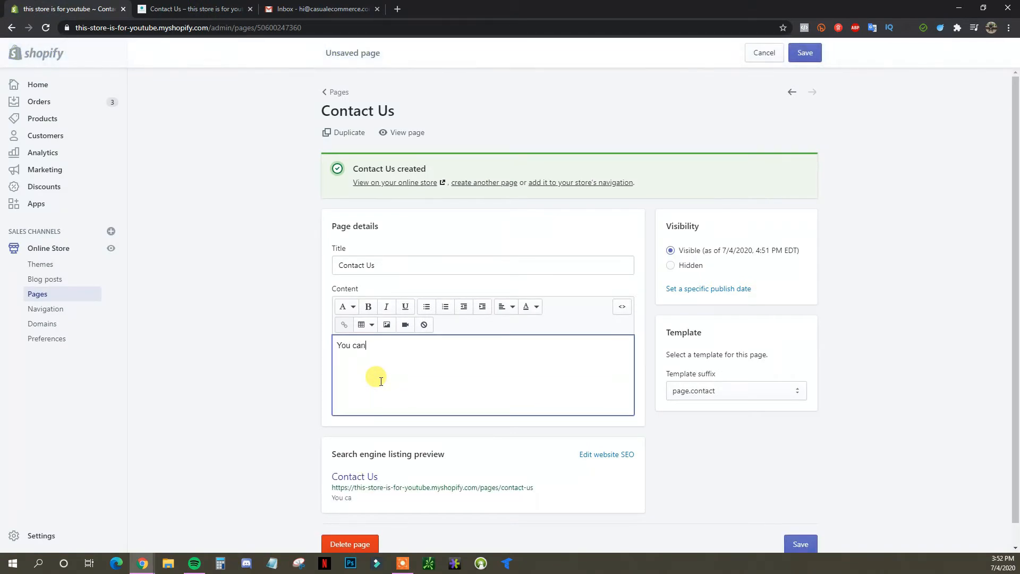
text(call us at 1-888-)
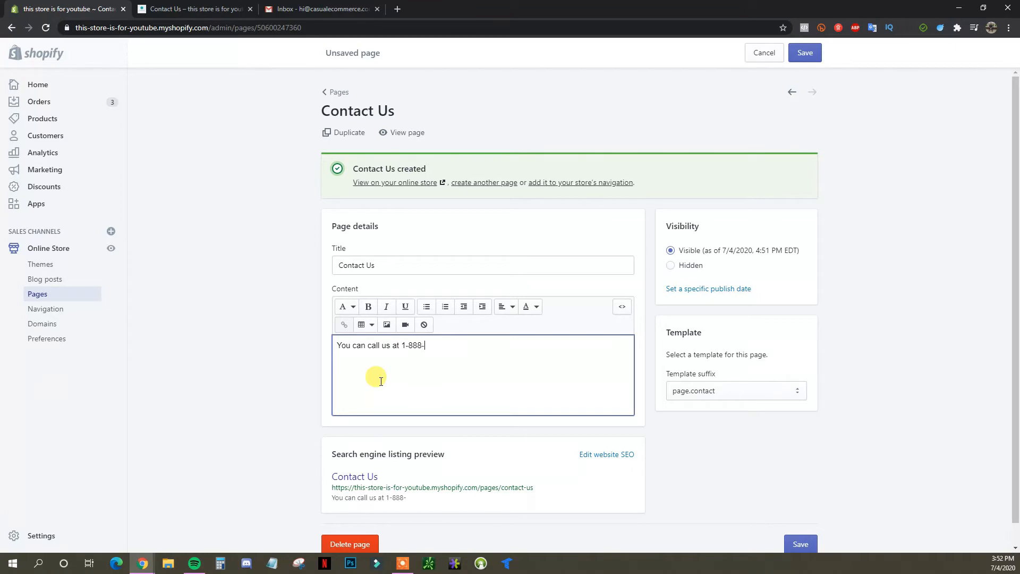
text(111-1111)
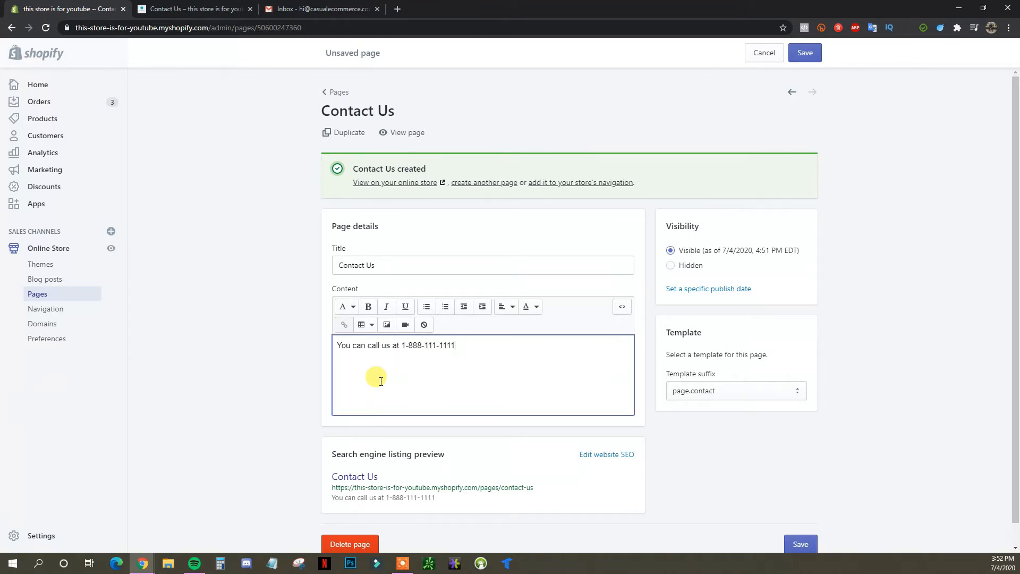
text(between)
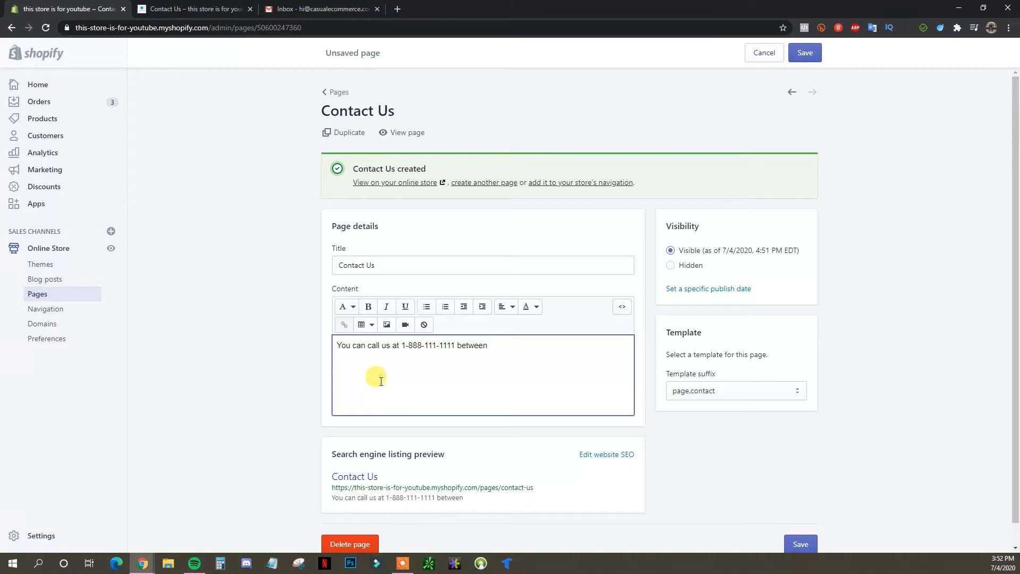
text(8-5)
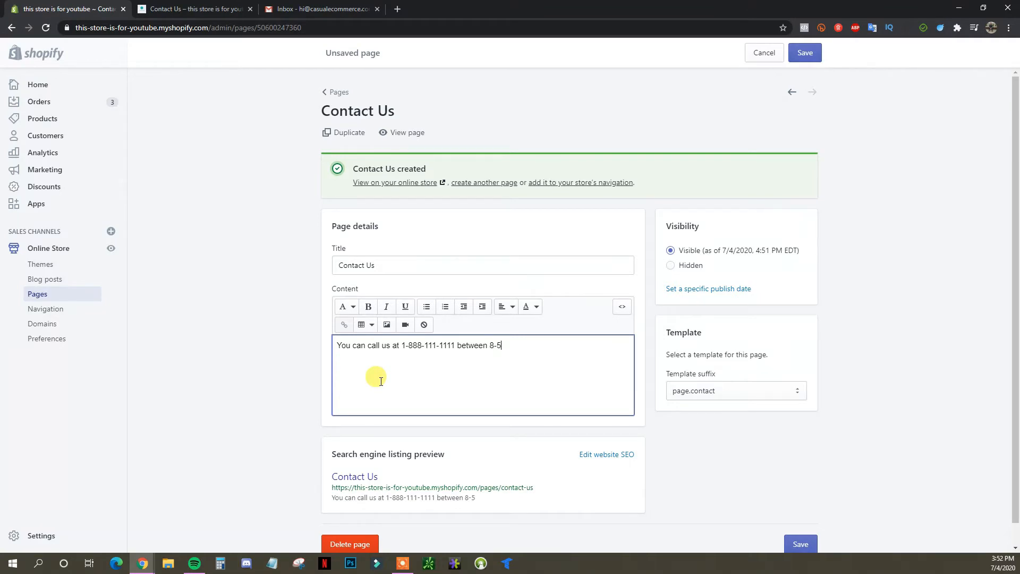
text(PM M-)
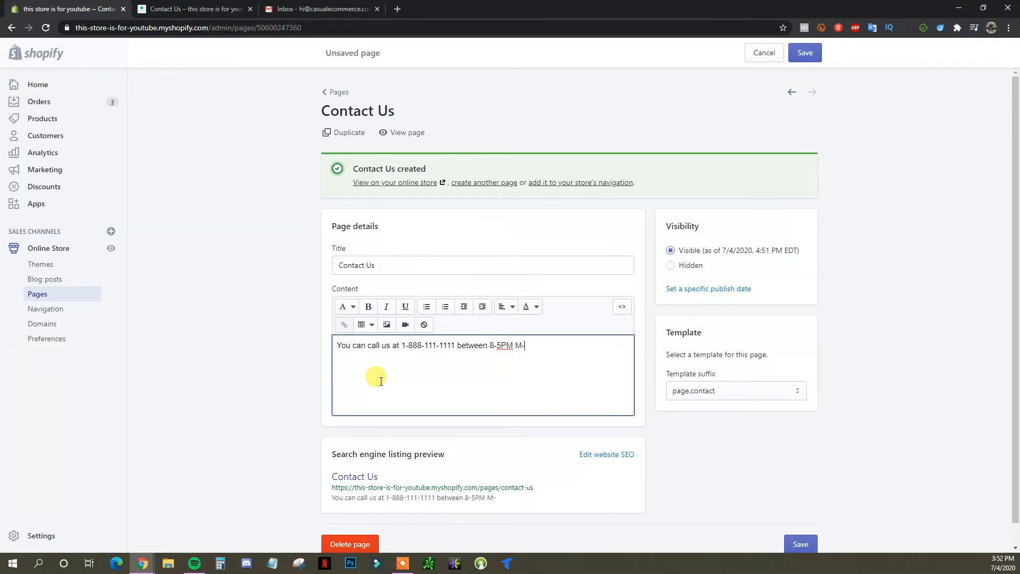
text(F.)
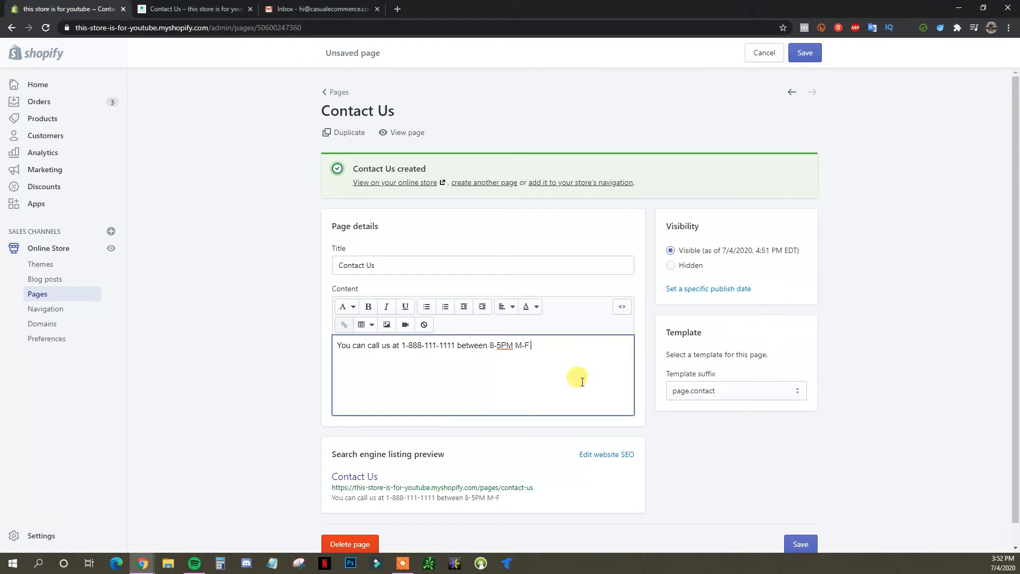
text(Feel fr)
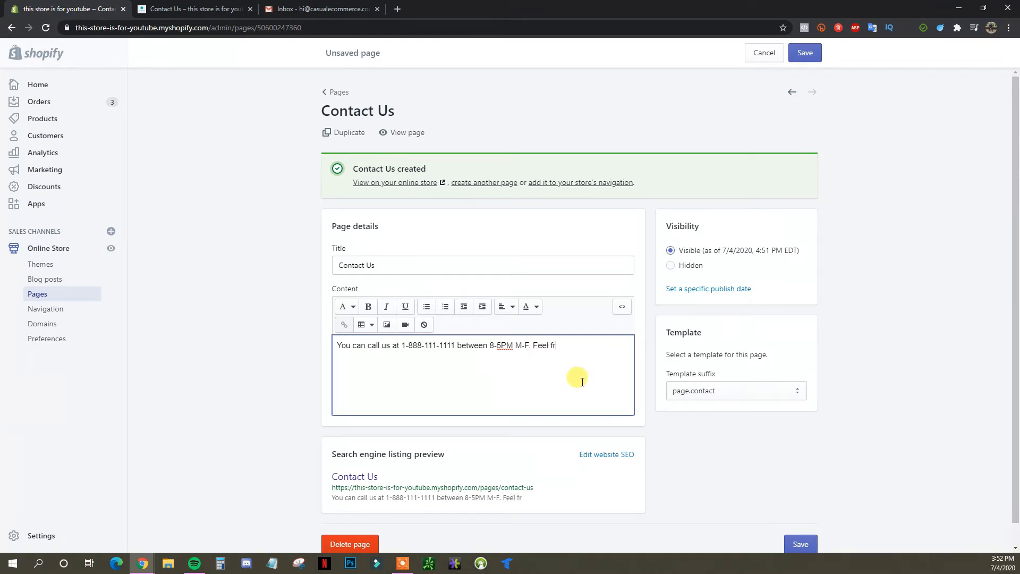
text(ee to get in touch)
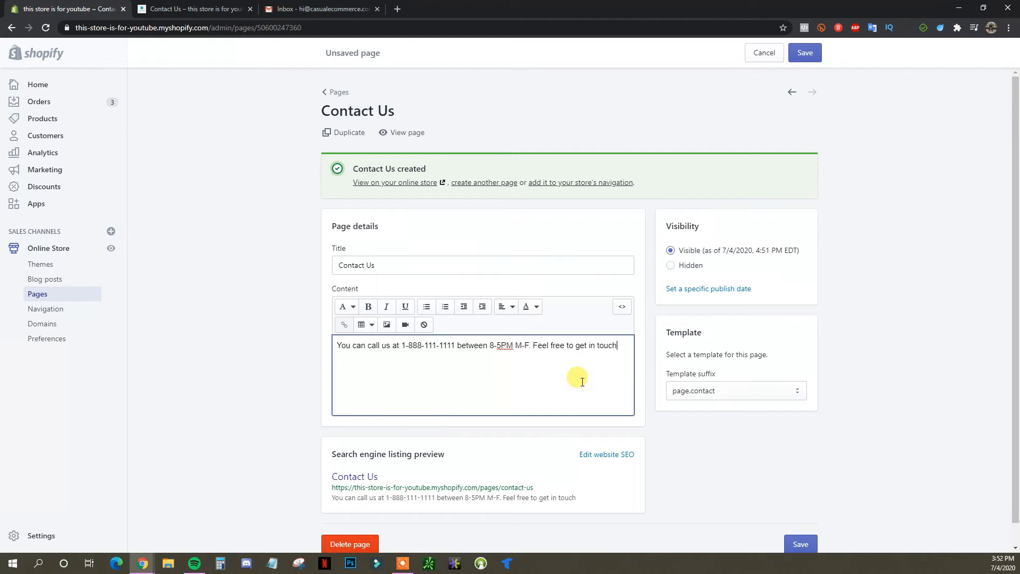
text(!)
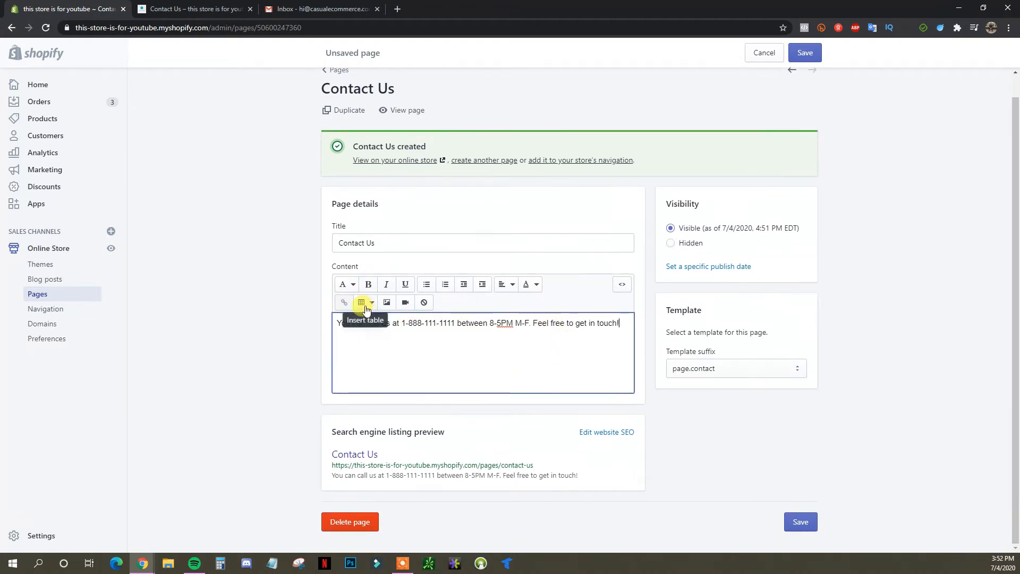
click(800, 522)
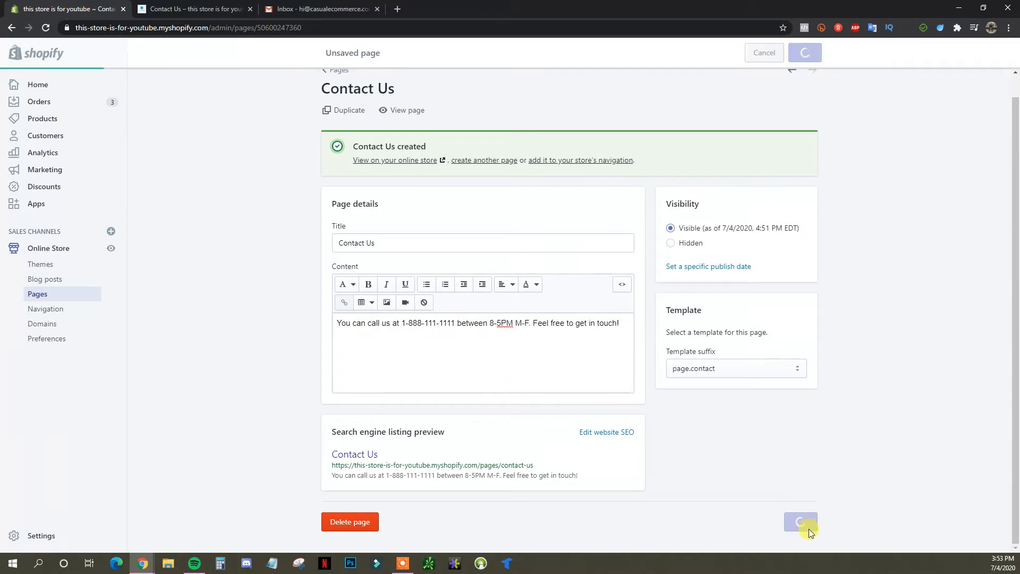
click(181, 9)
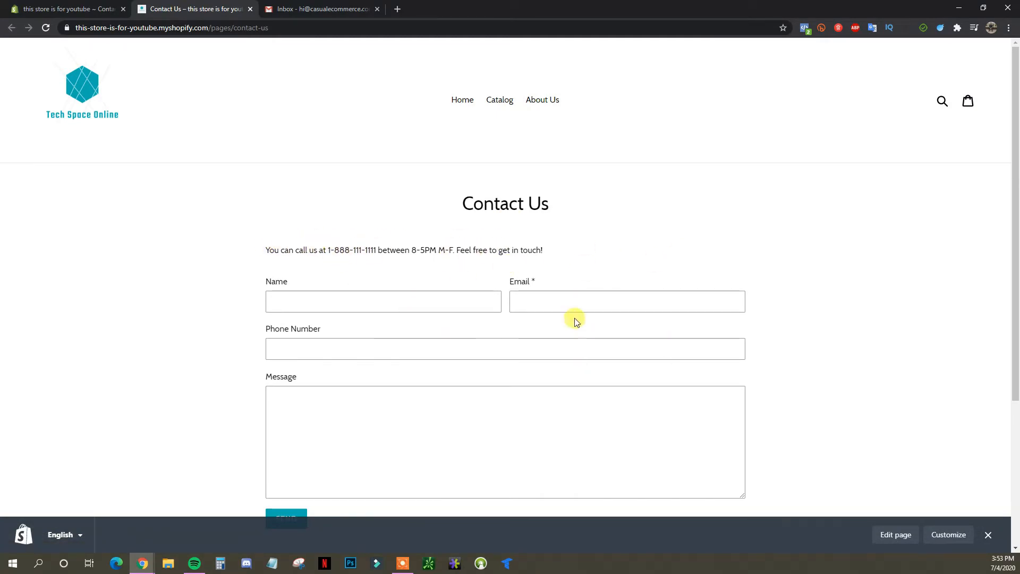
mouse_move(375, 340)
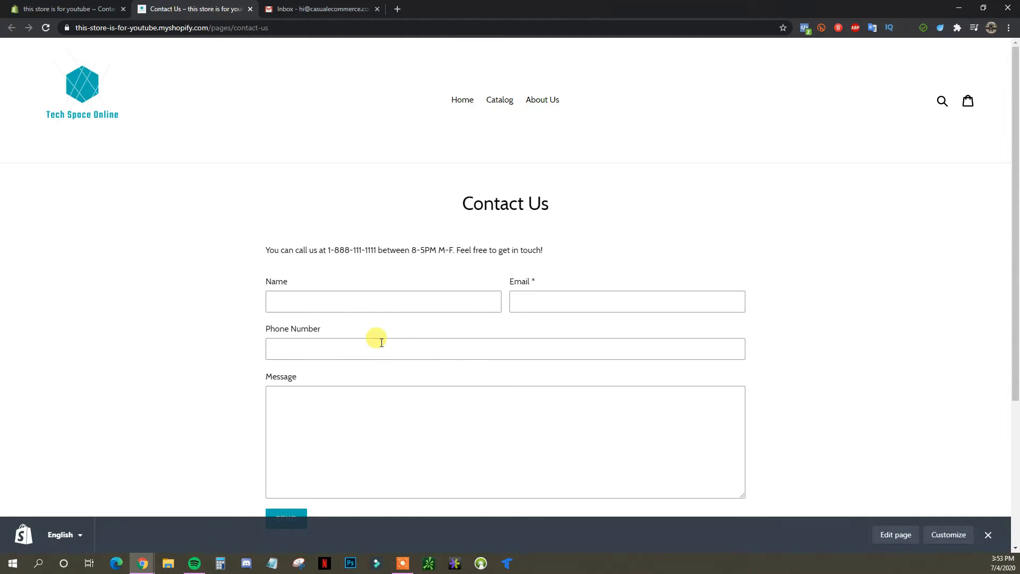
mouse_move(382, 258)
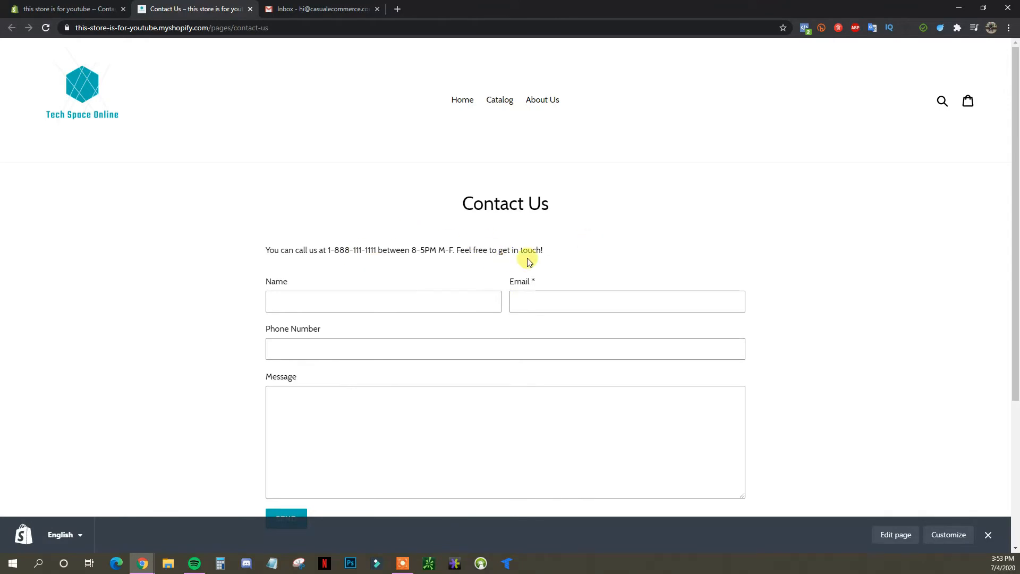
mouse_move(462, 244)
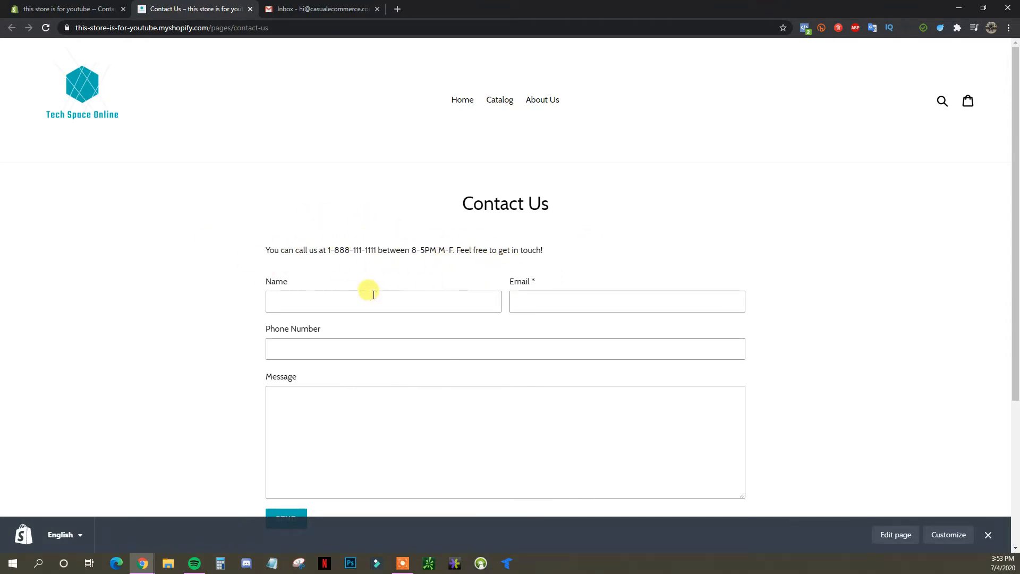
mouse_move(475, 276)
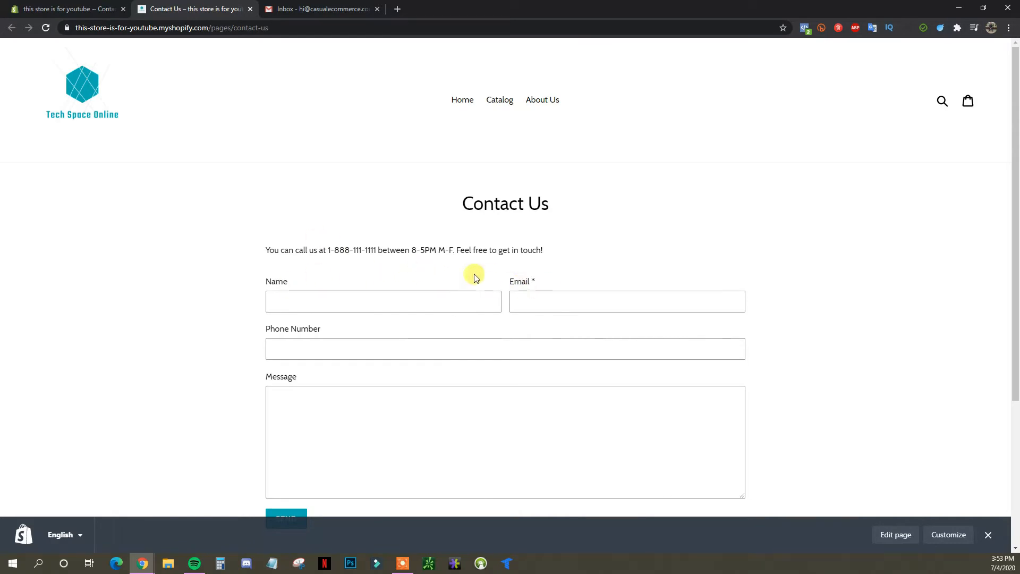
mouse_move(476, 274)
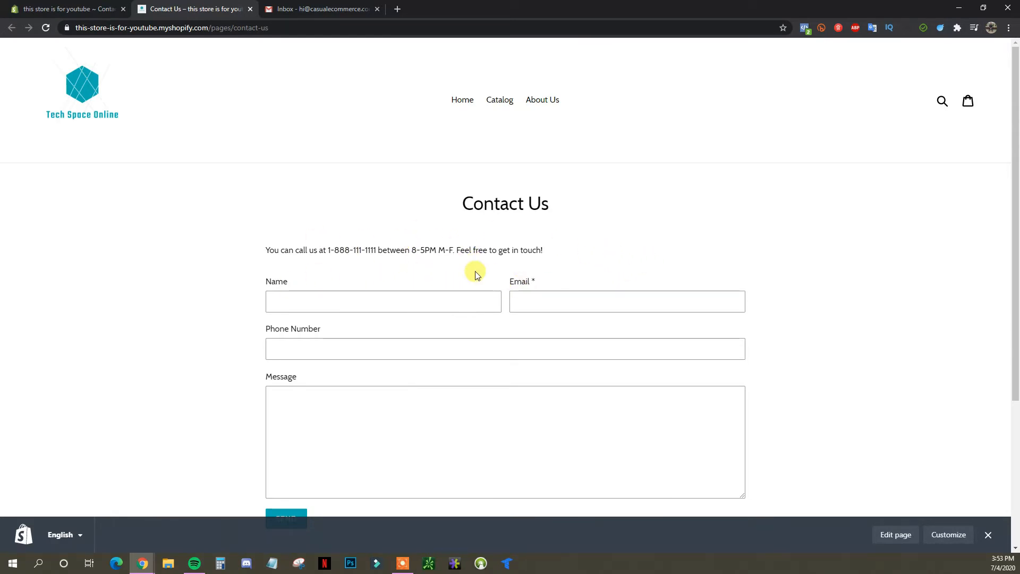
mouse_move(549, 192)
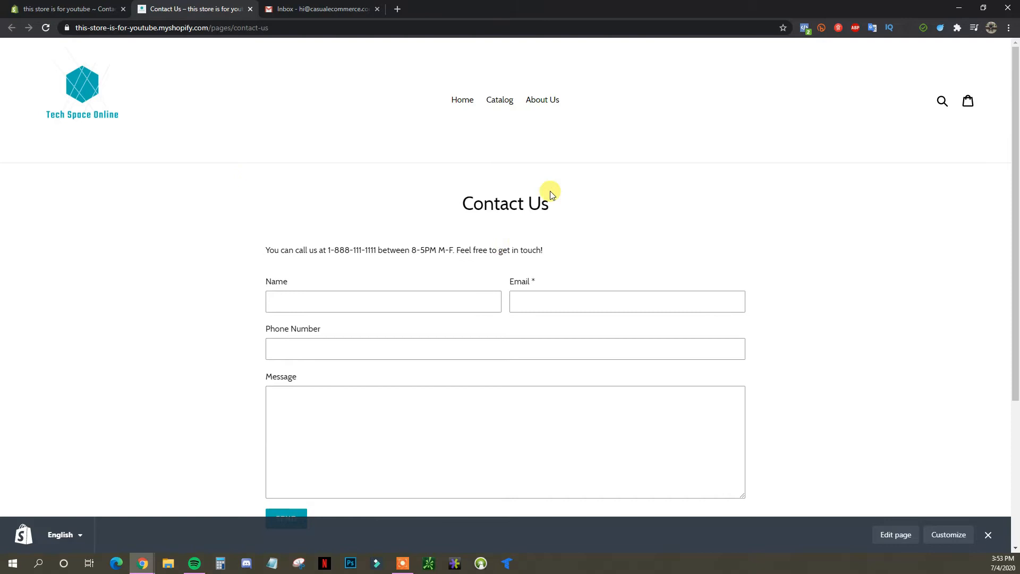
mouse_move(288, 373)
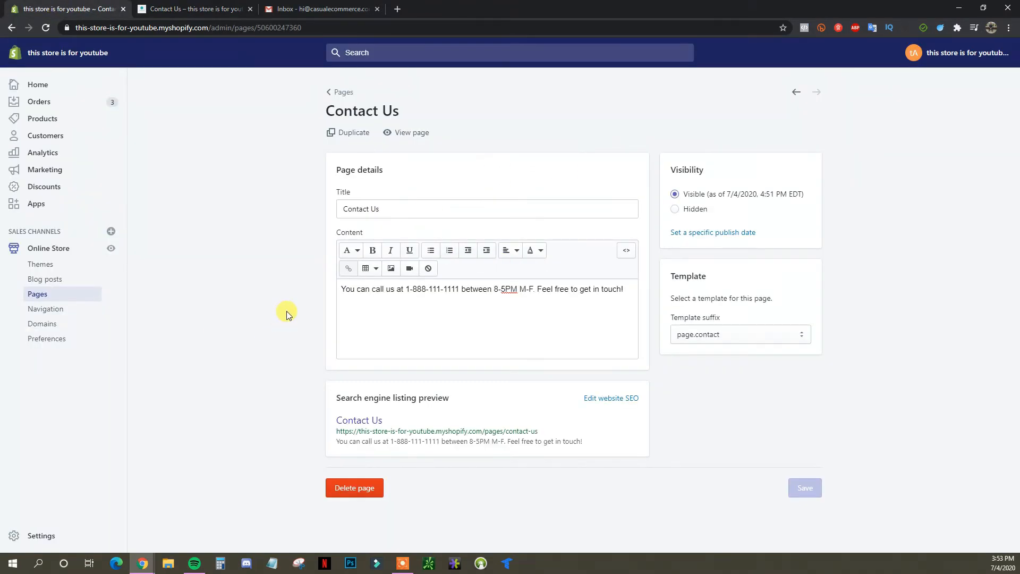
mouse_move(380, 146)
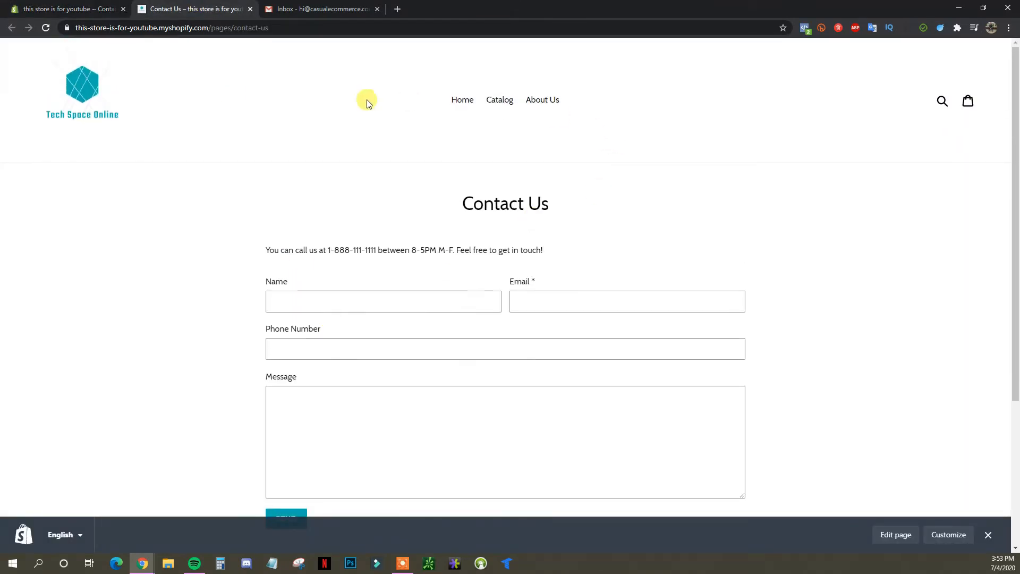
mouse_move(482, 278)
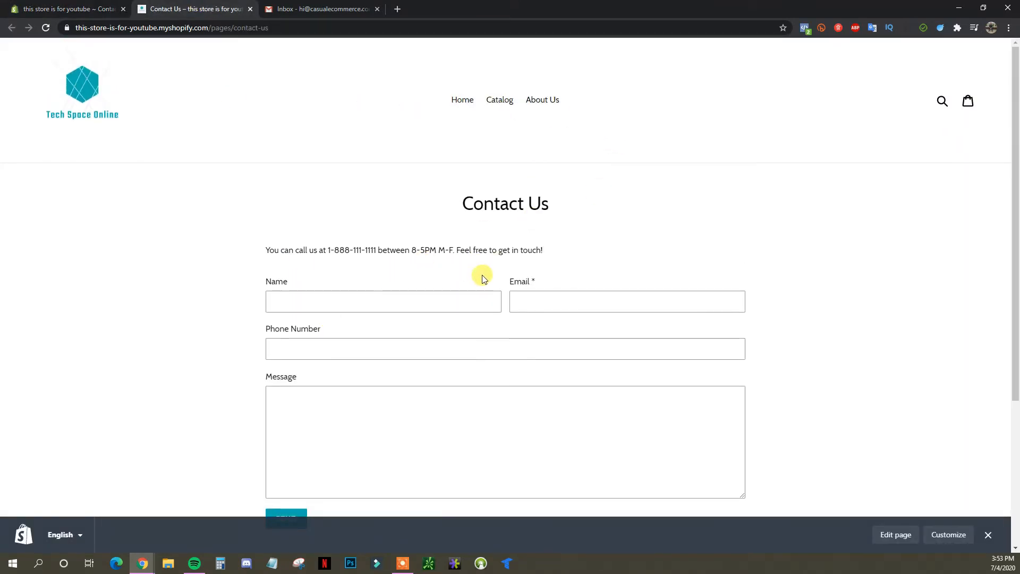
mouse_move(478, 101)
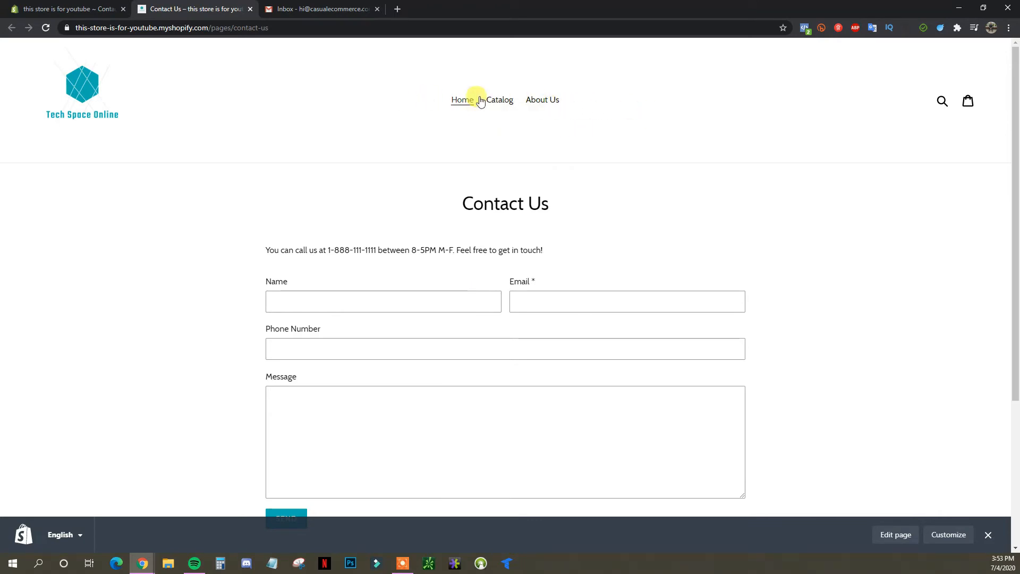
- Scroll through the live Contact Us page, then return to its admin editor
scroll(down, 3)
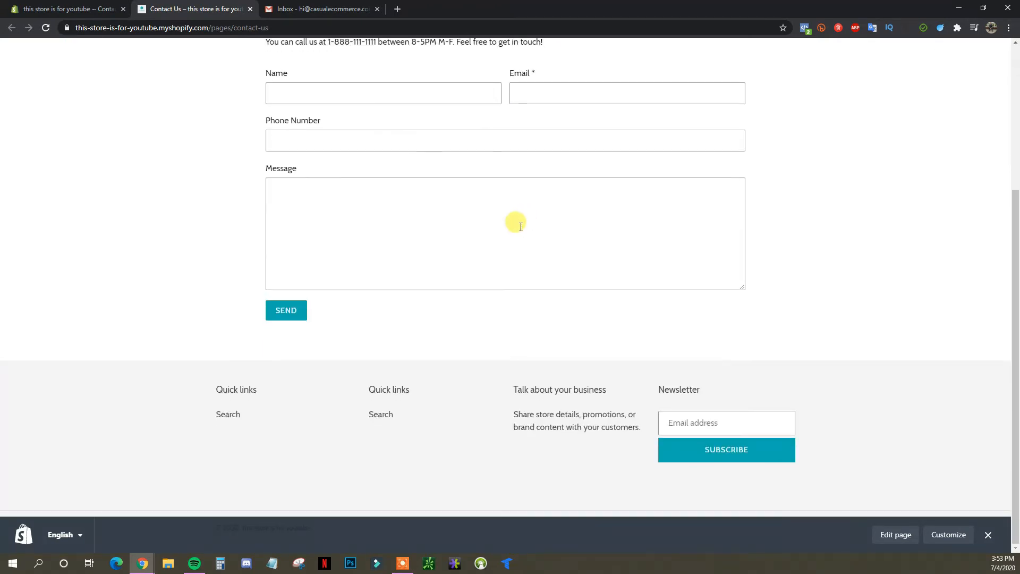
mouse_move(256, 404)
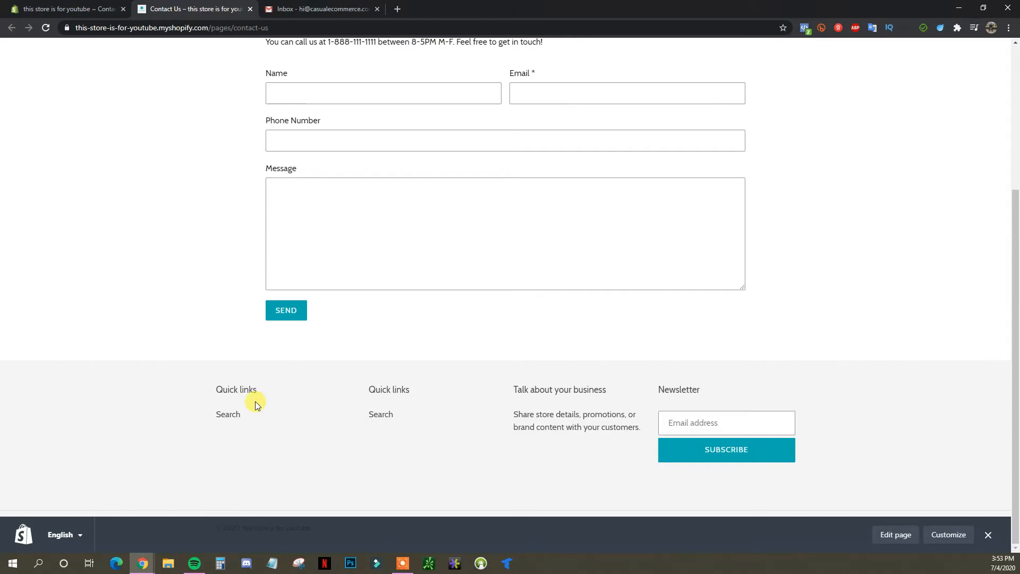
scroll(up, 3)
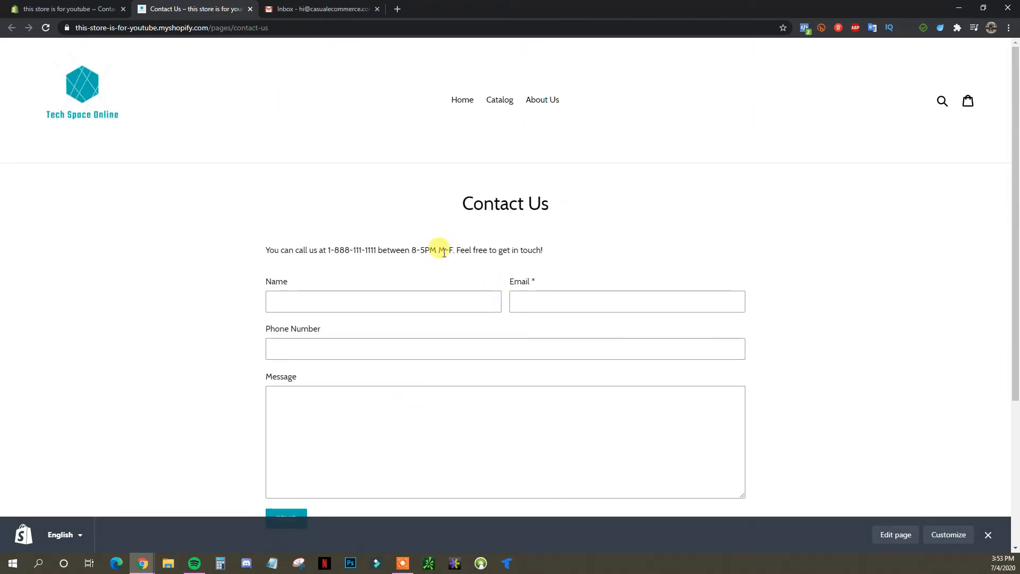
mouse_move(304, 280)
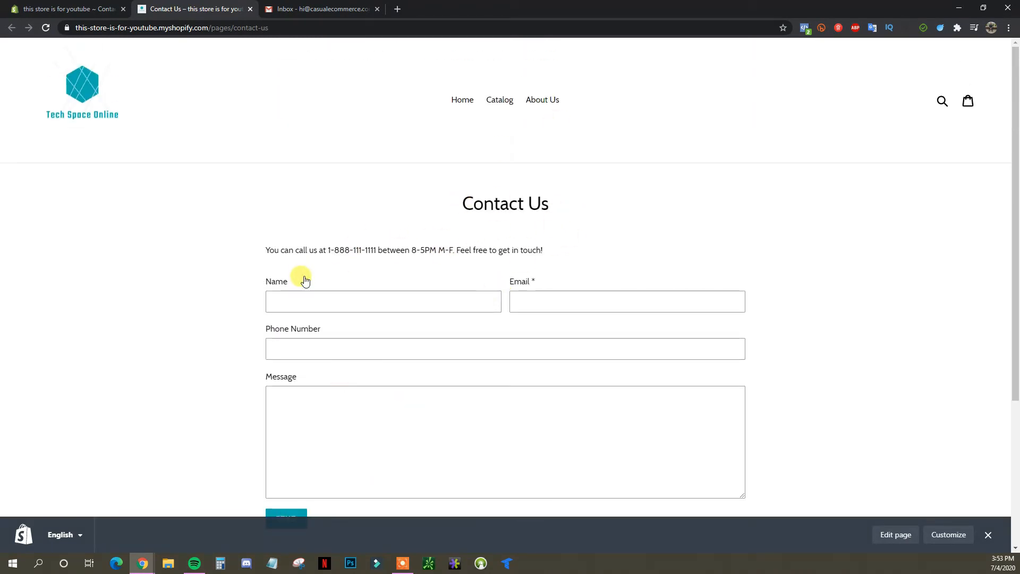
click(58, 10)
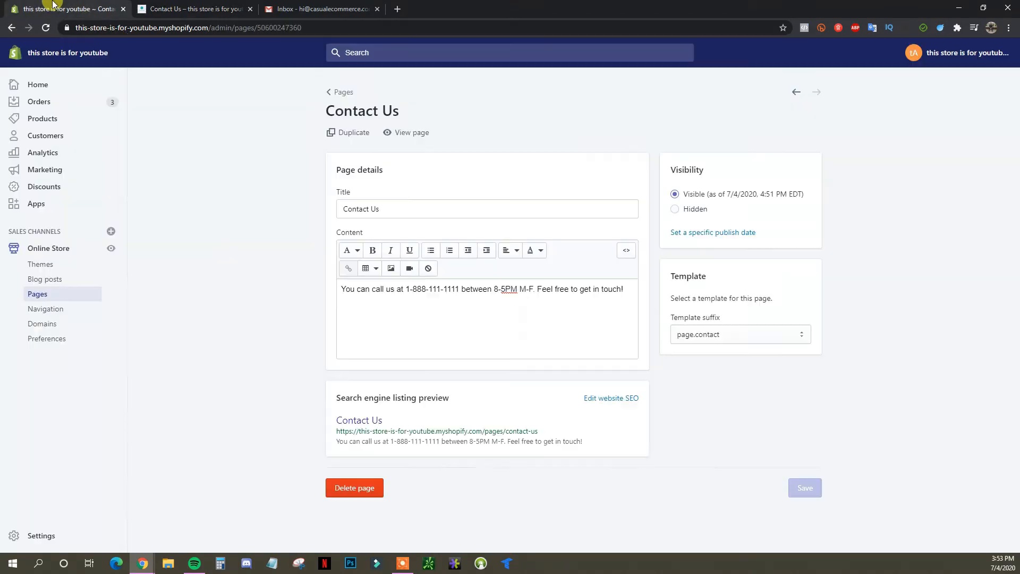
mouse_move(65, 276)
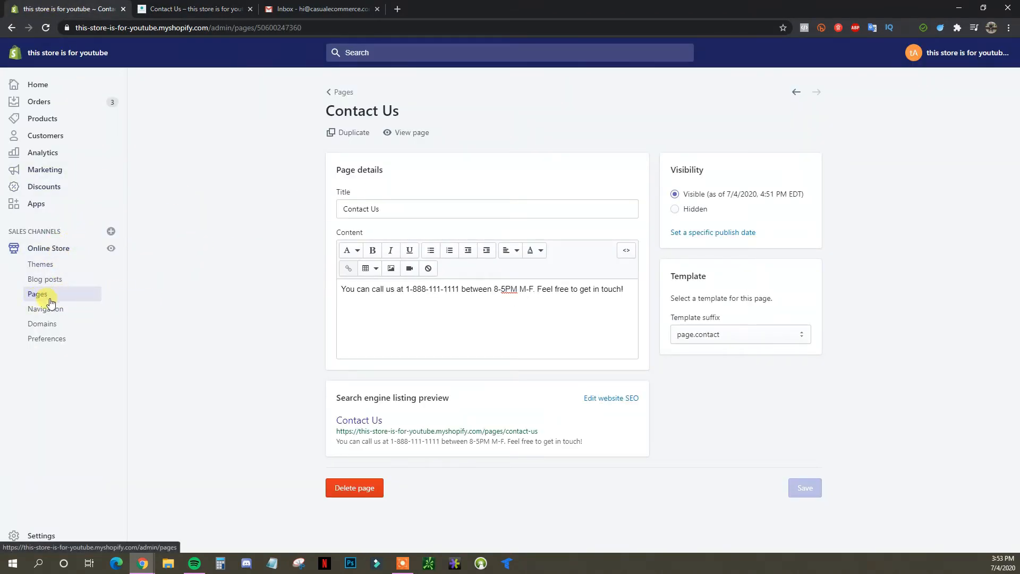
- Check the live menu, then open the Main menu listing Home, Catalog and About Us
click(46, 308)
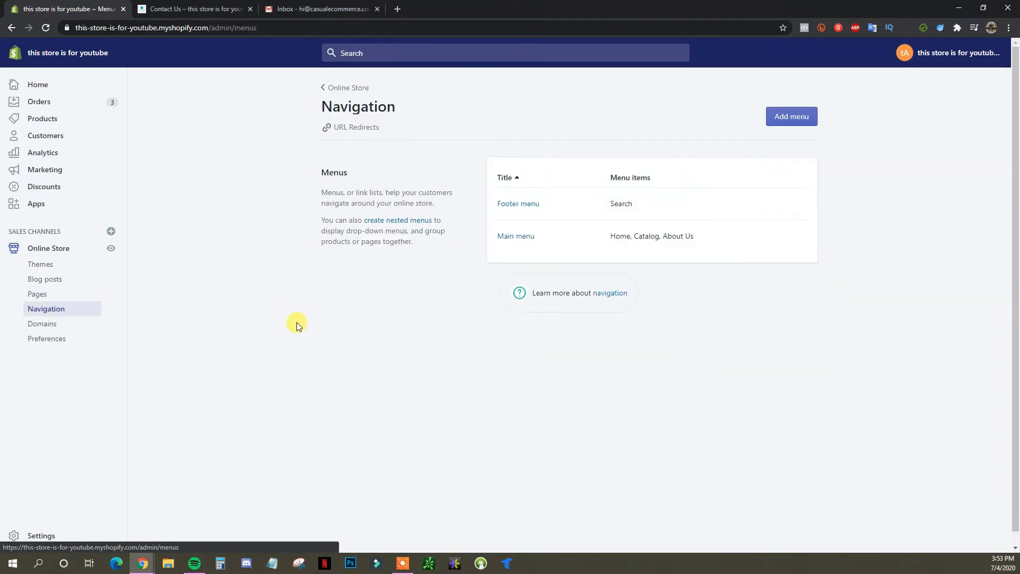
mouse_move(533, 225)
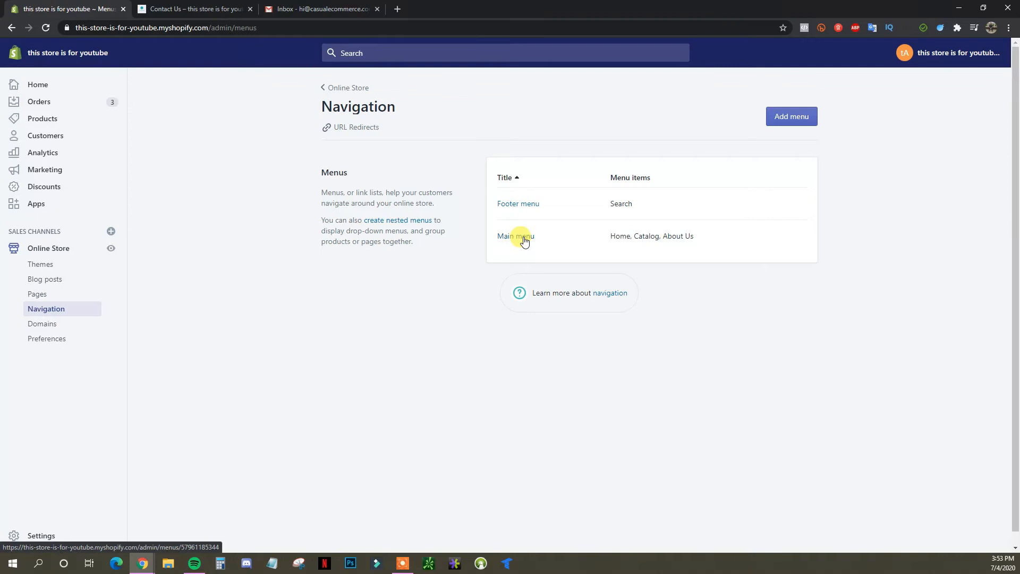
click(203, 8)
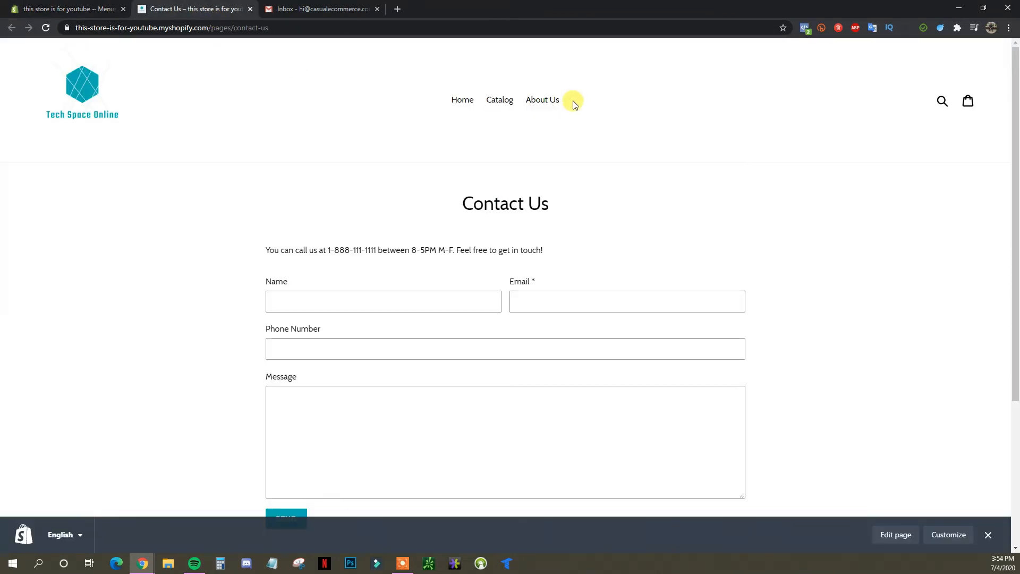
click(64, 9)
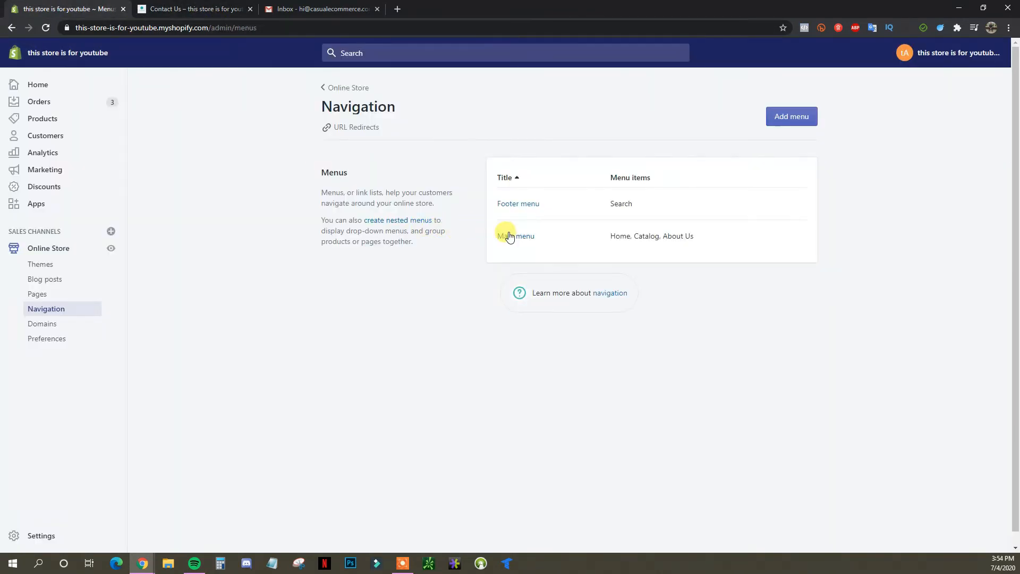
click(509, 236)
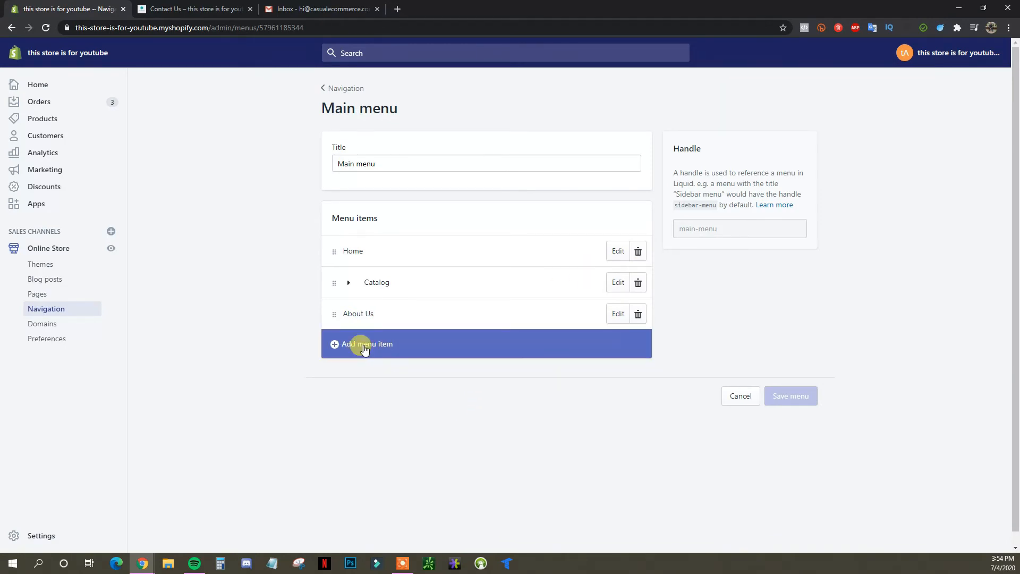
- Add a Contact Us menu item linked to the Contact Us page
click(368, 344)
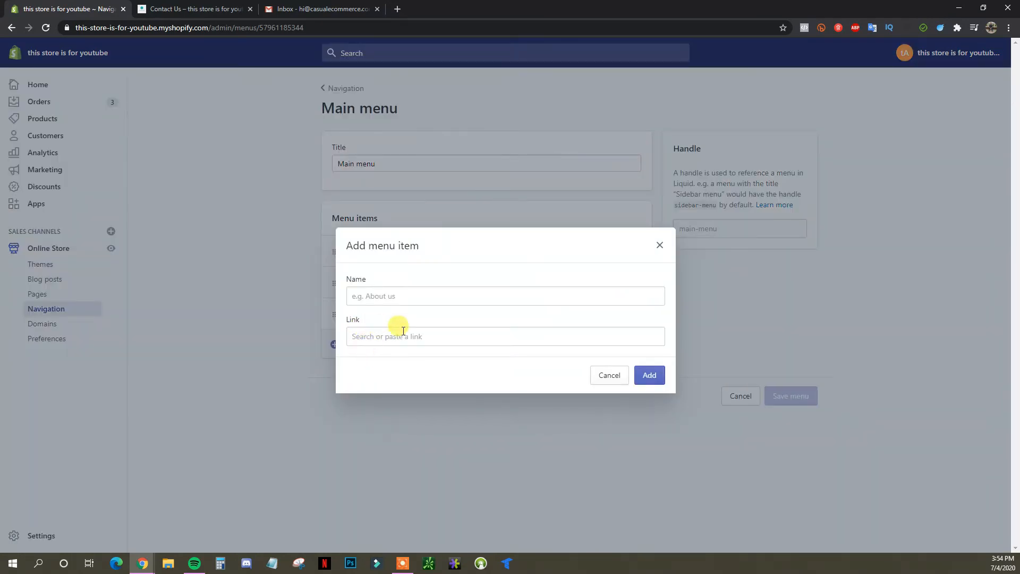
click(505, 336)
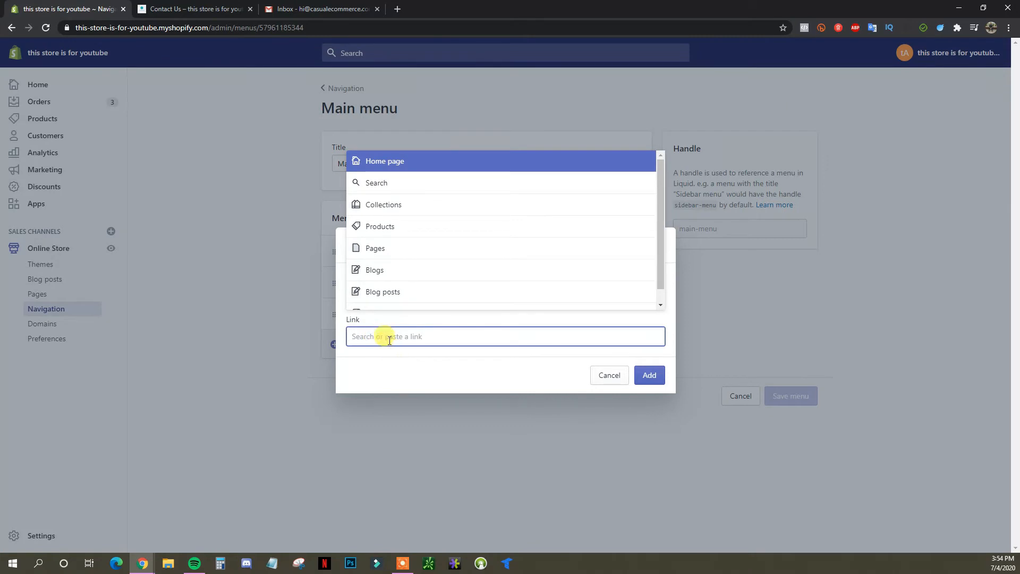
click(375, 249)
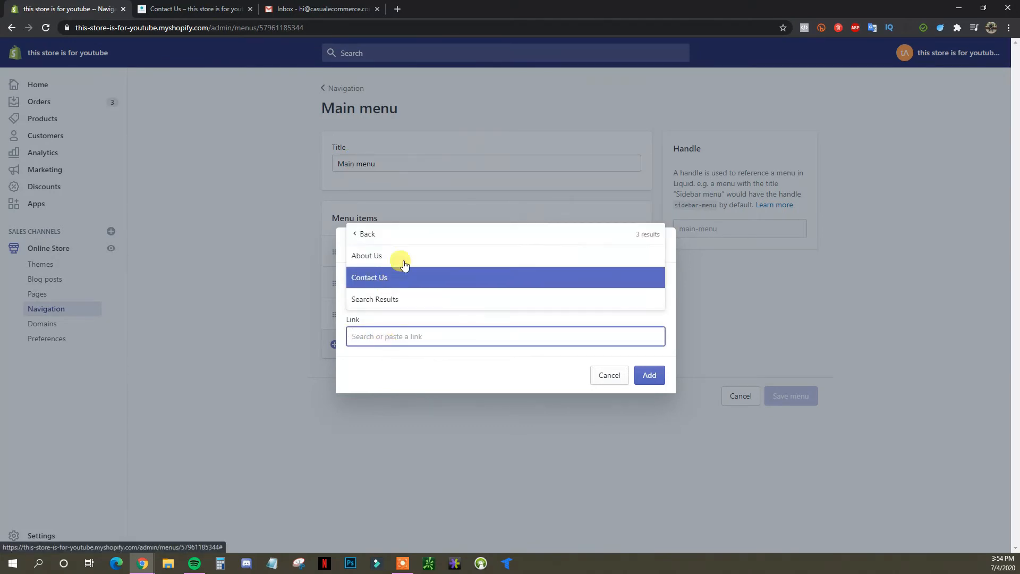
mouse_move(403, 279)
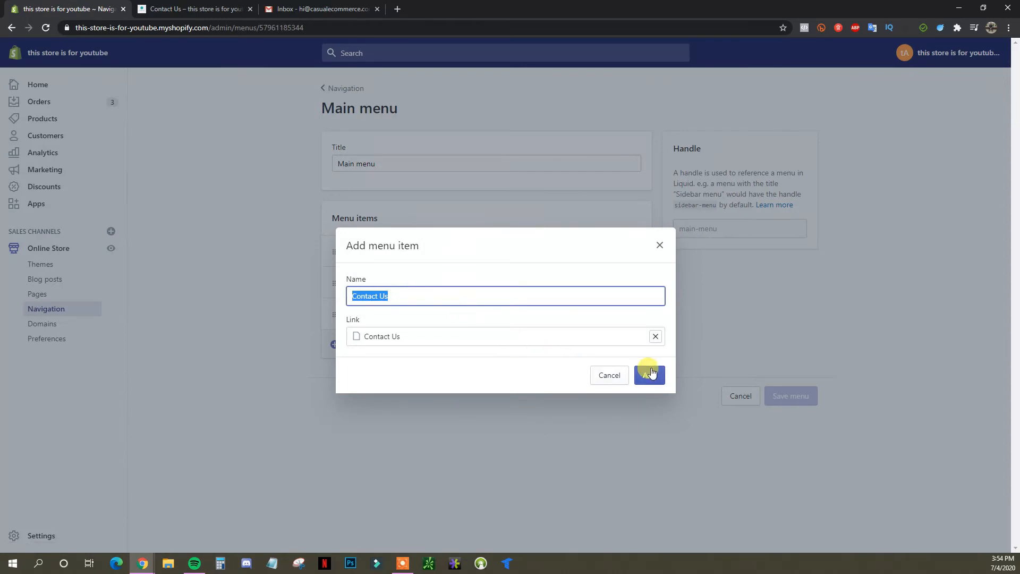
click(650, 375)
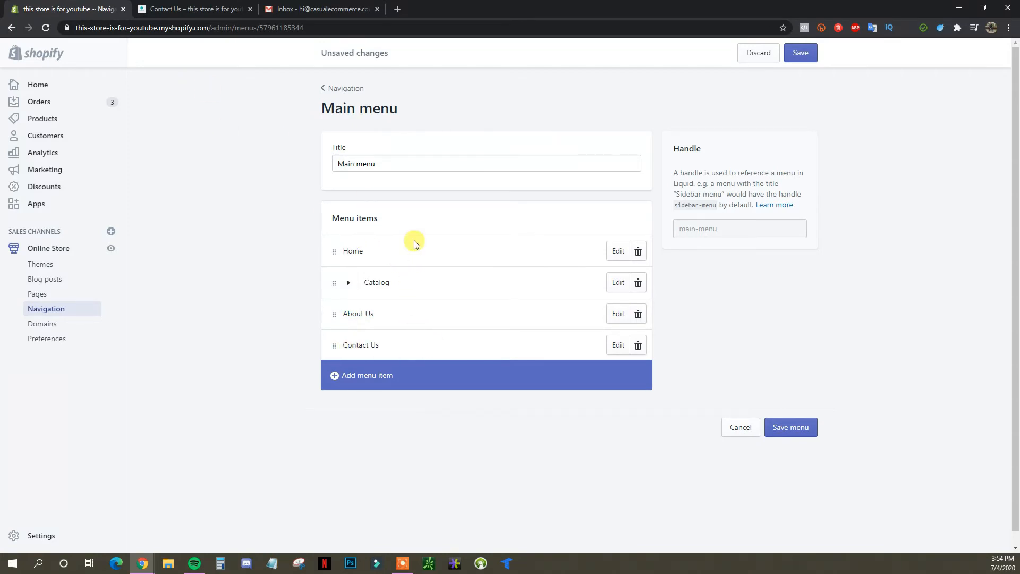
mouse_move(361, 258)
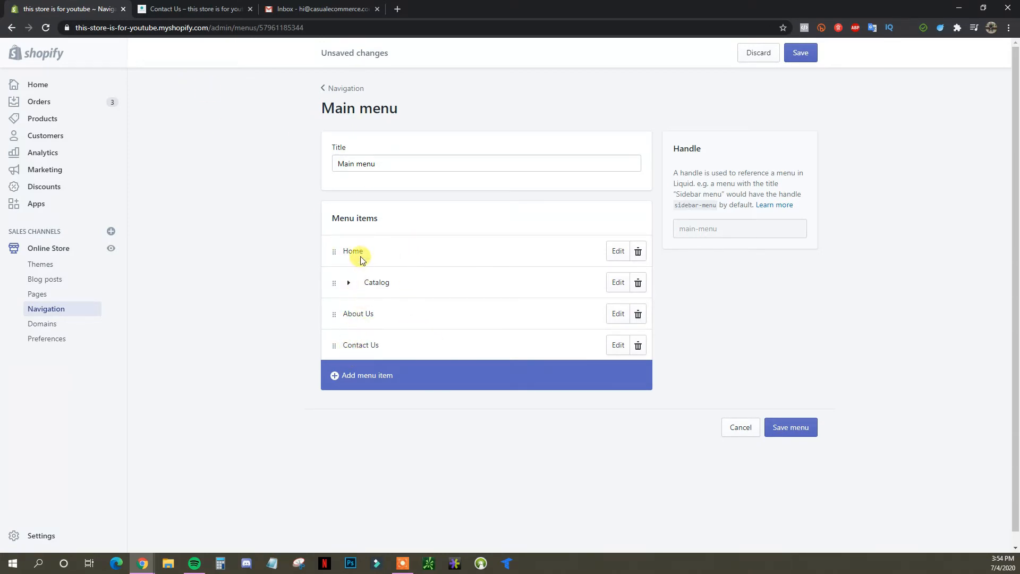
mouse_move(198, 5)
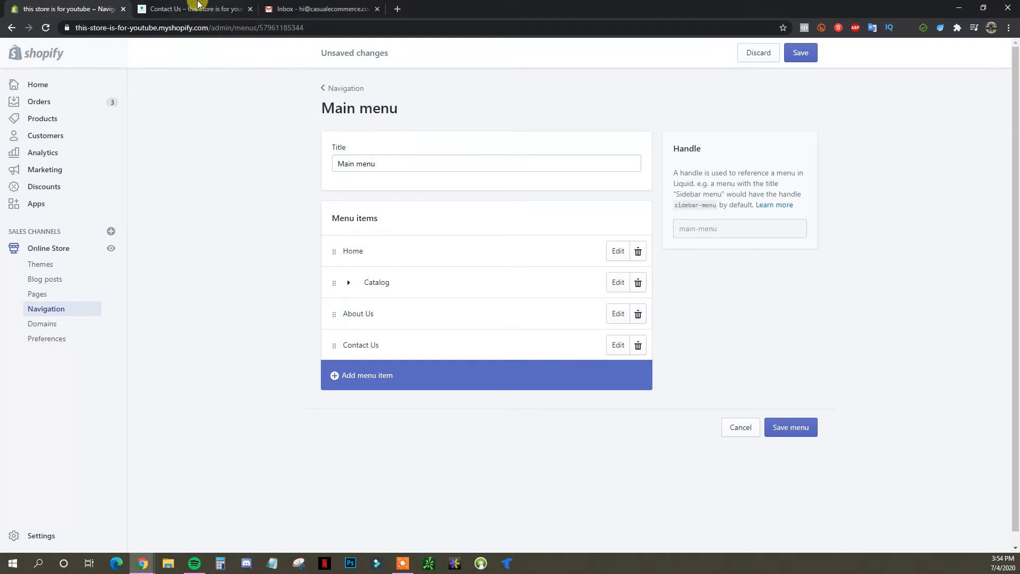
- Place Contact Us ahead of About Us, save the Main menu, and check the storefront header
click(184, 8)
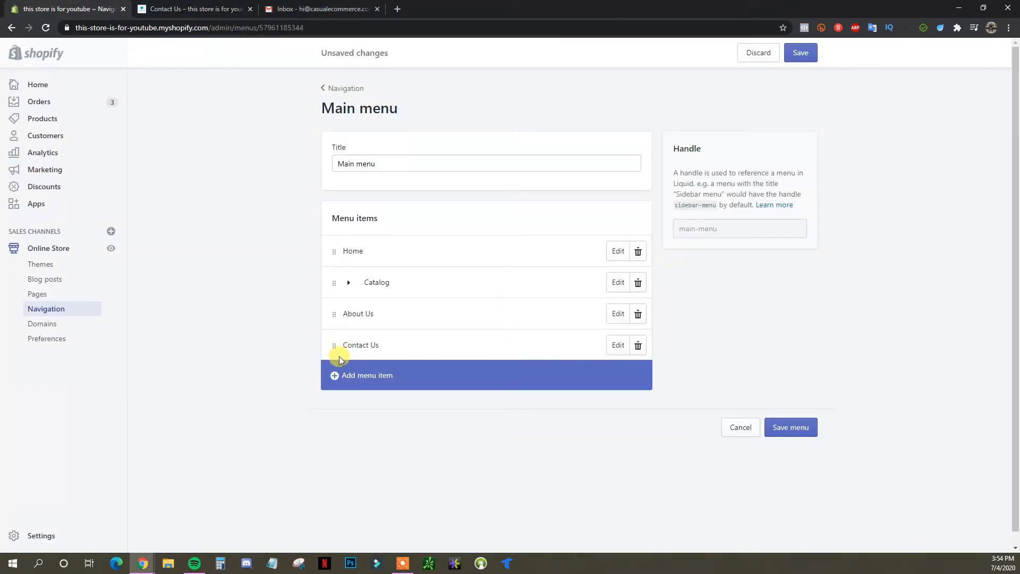
mouse_move(334, 345)
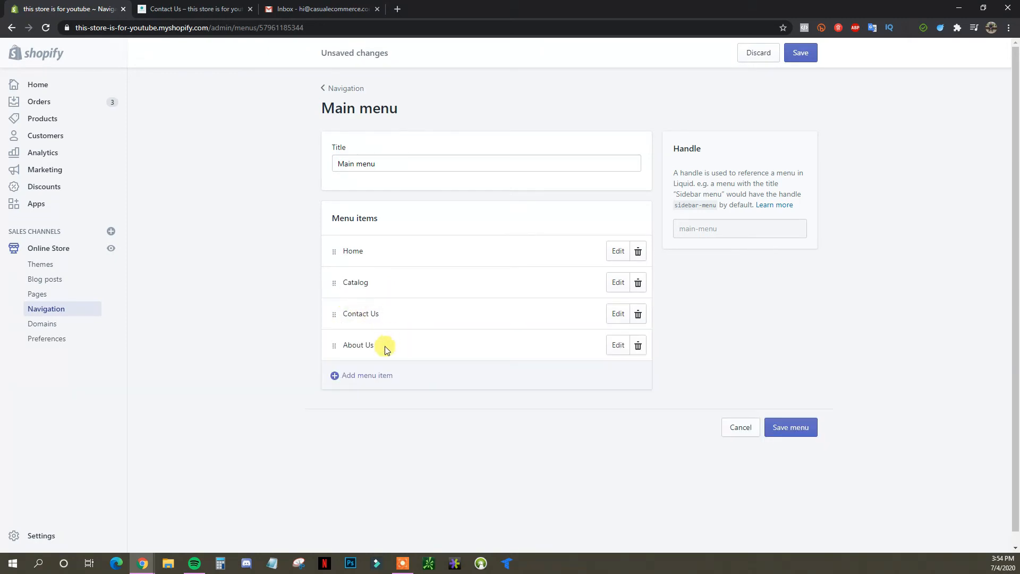
click(193, 9)
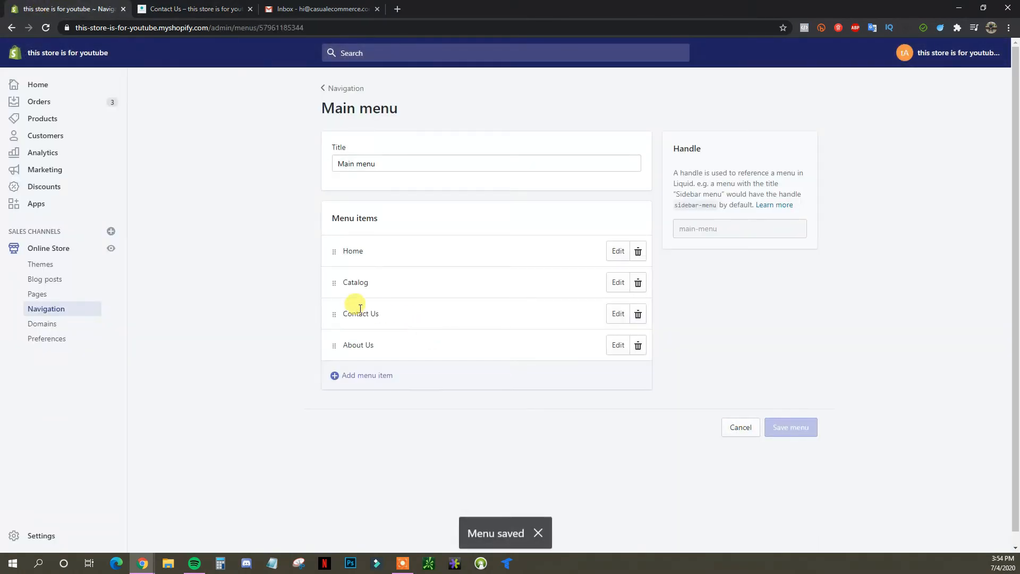
click(193, 9)
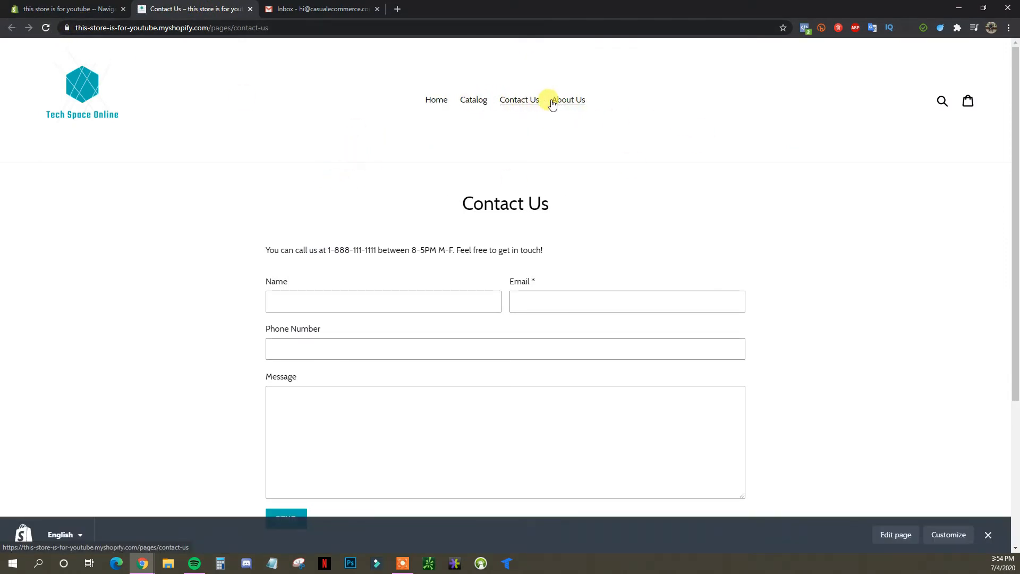
mouse_move(611, 139)
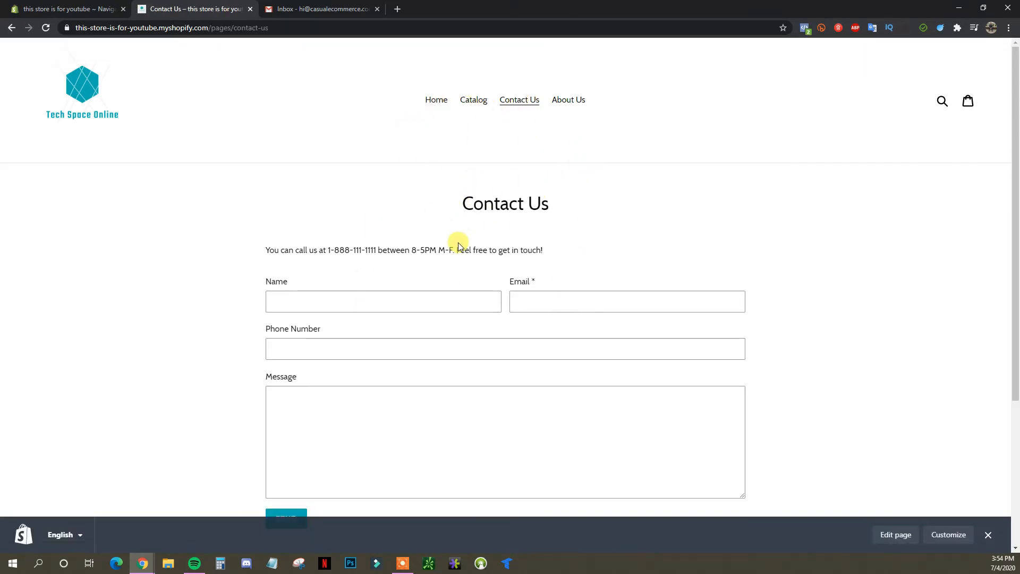
- Confirm Contact Us shows in the live menu and Navigation list, then open Settings
scroll(down, 3)
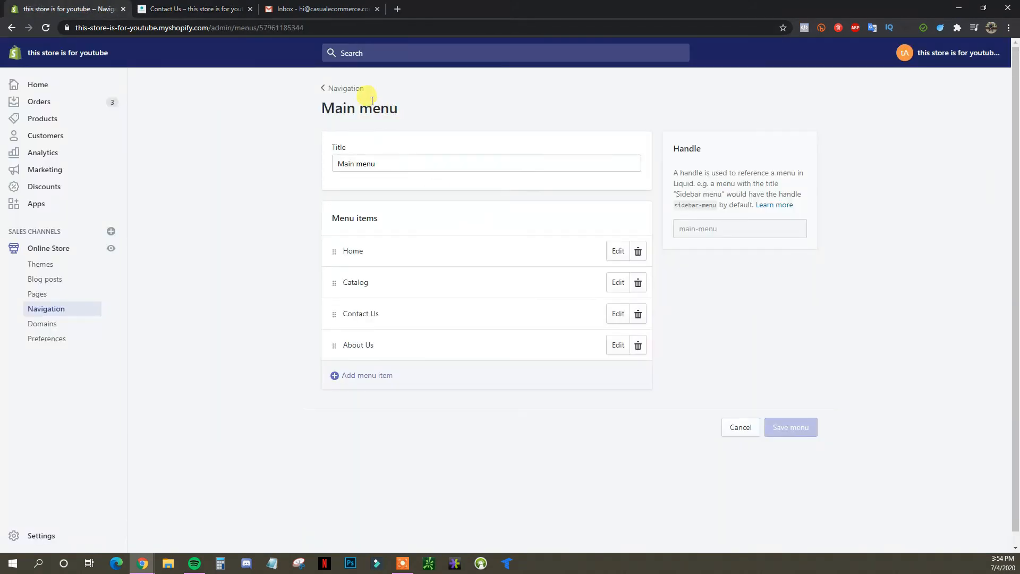
click(345, 88)
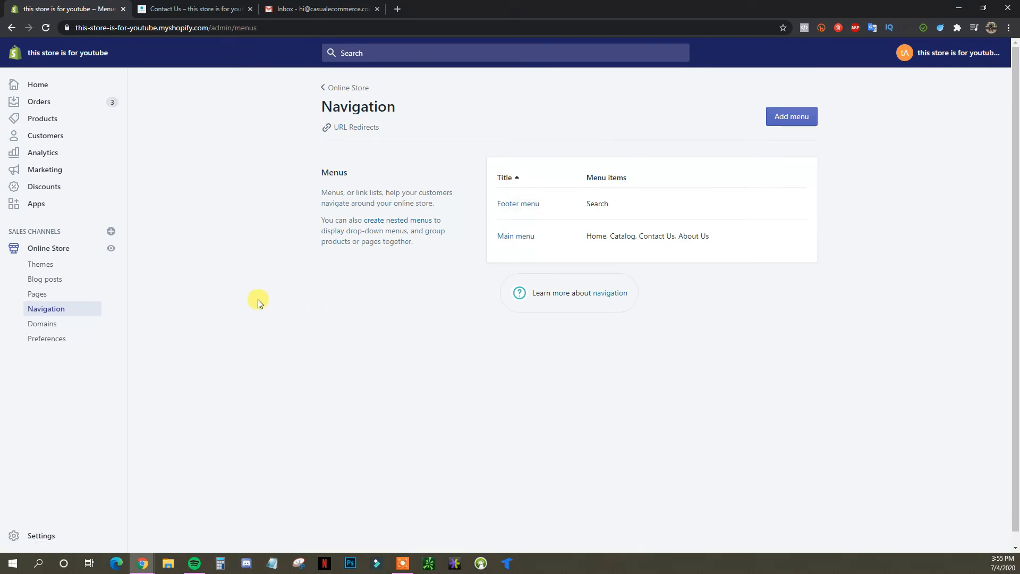
mouse_move(232, 217)
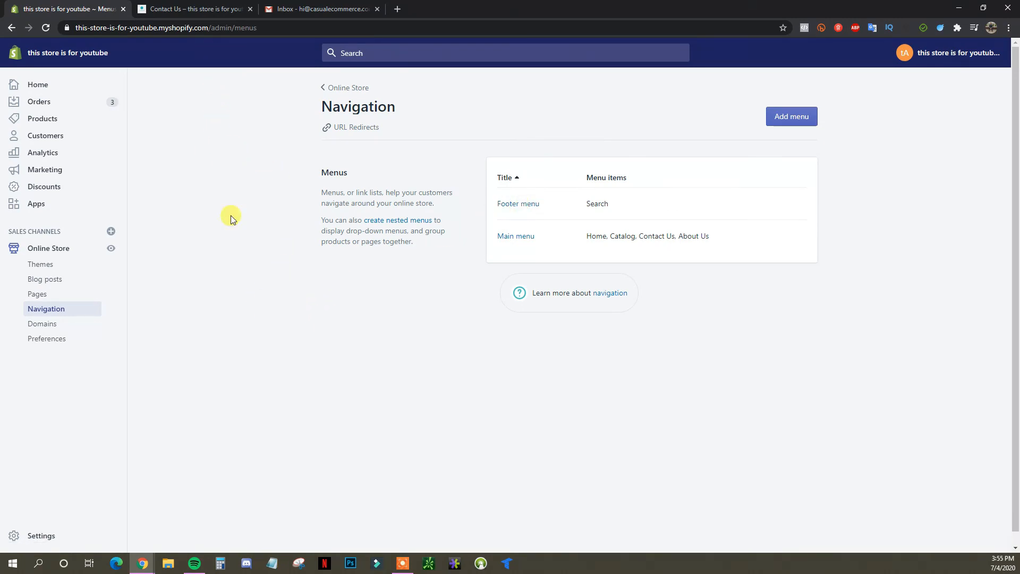
click(192, 9)
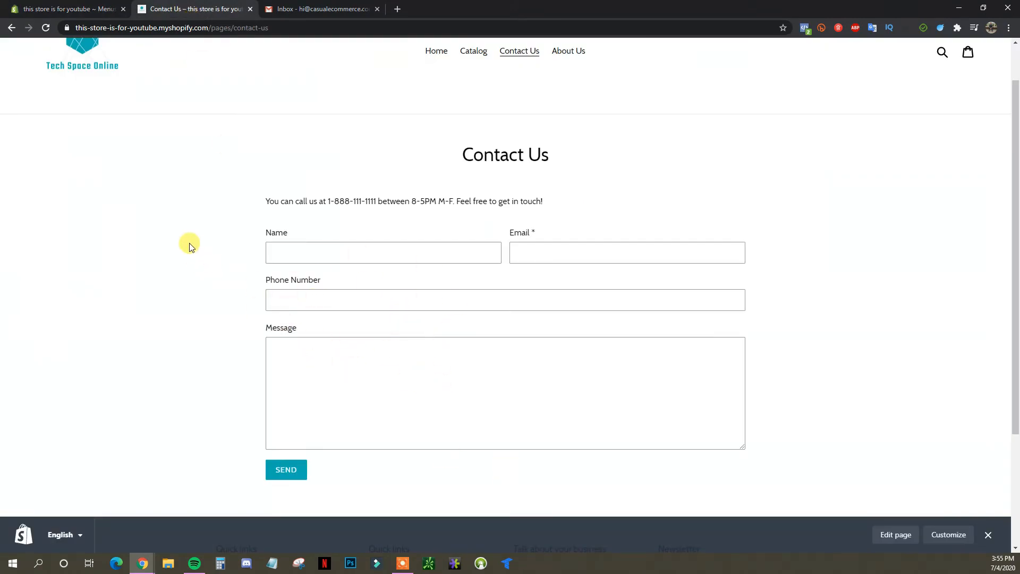
click(64, 10)
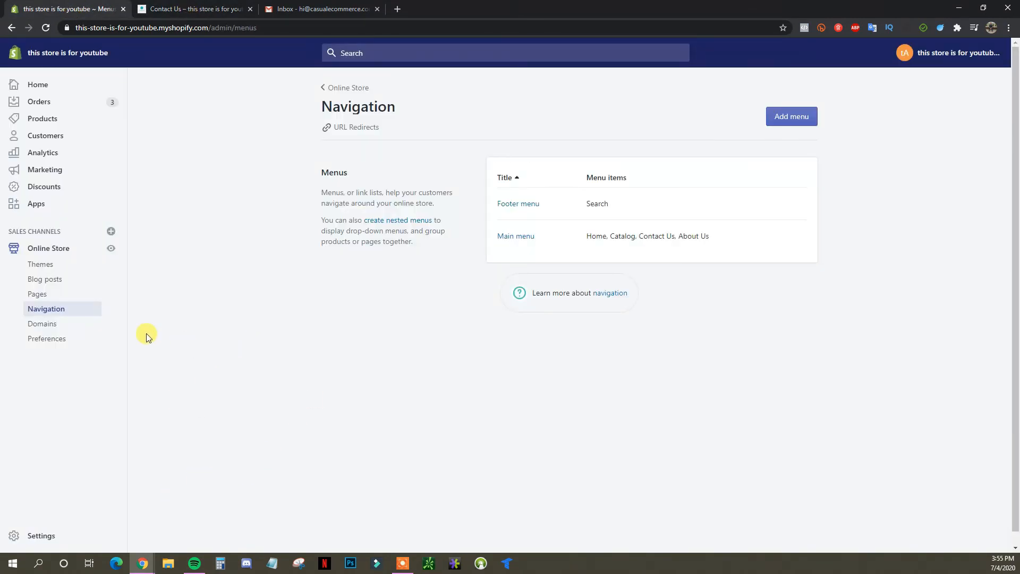
click(41, 535)
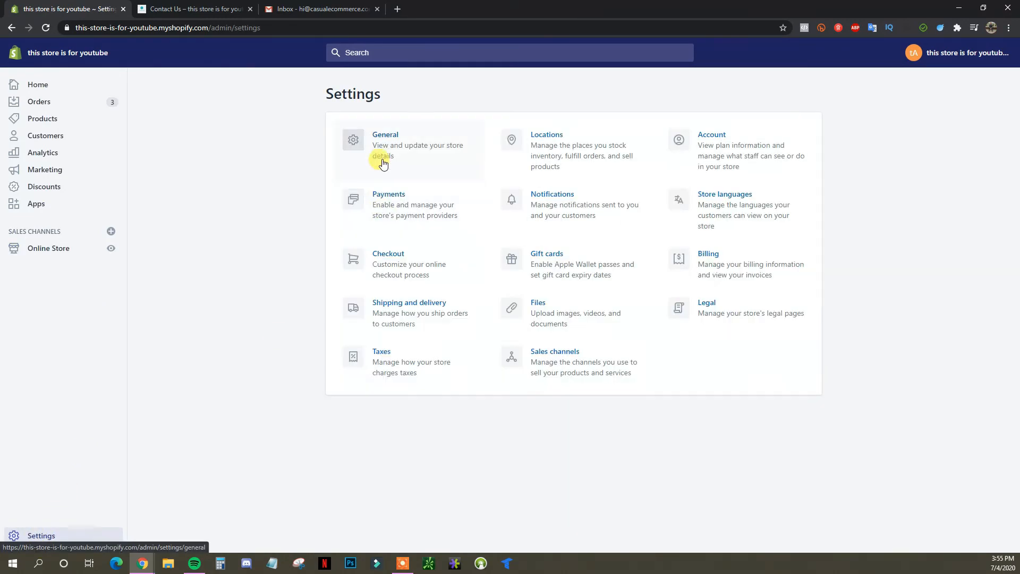
- Open General settings to review the account and customer email addresses
click(385, 134)
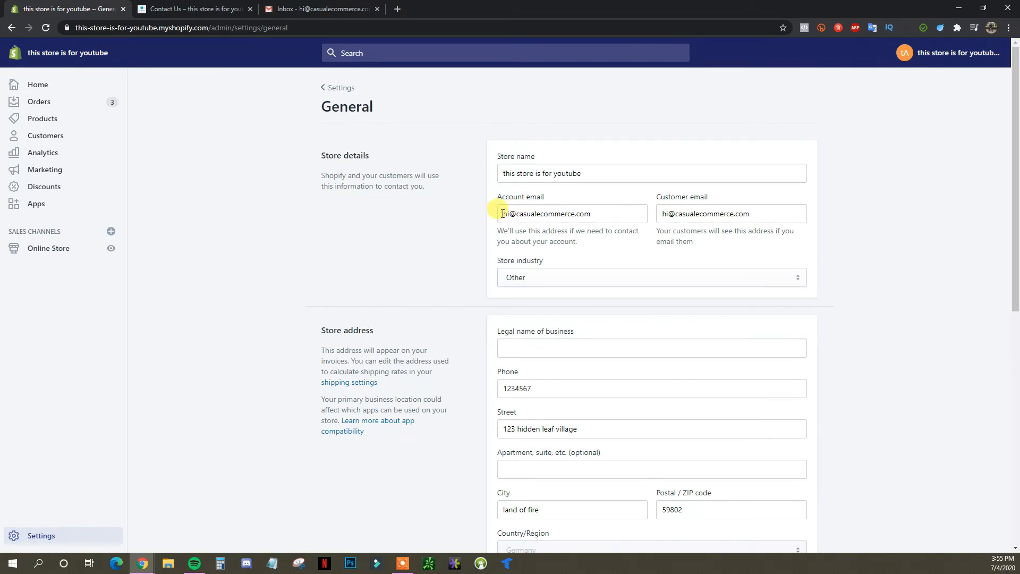
mouse_move(612, 213)
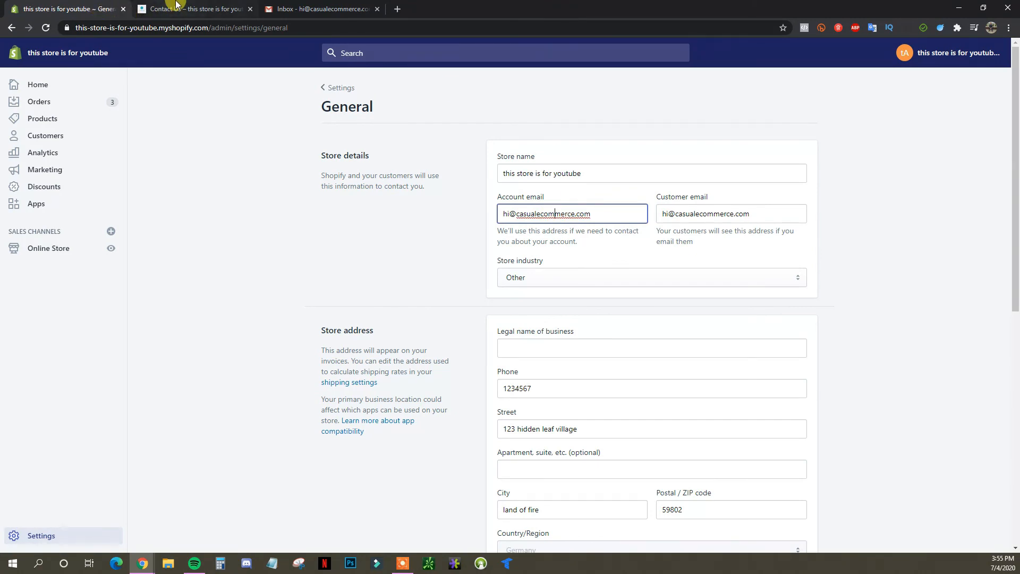
- Submit a test message through the live Contact Us form and check the inbox for it
click(186, 8)
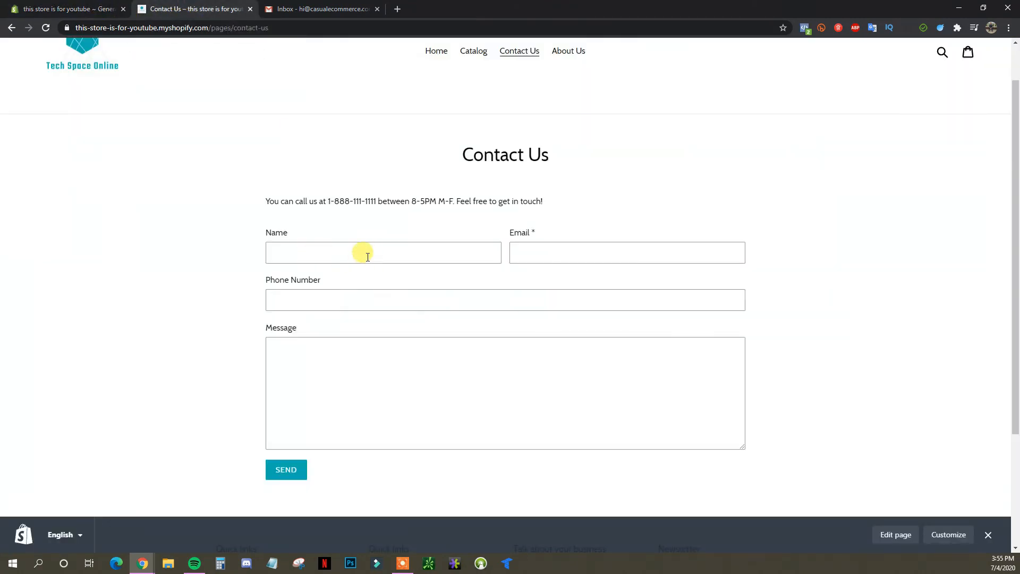
mouse_move(383, 272)
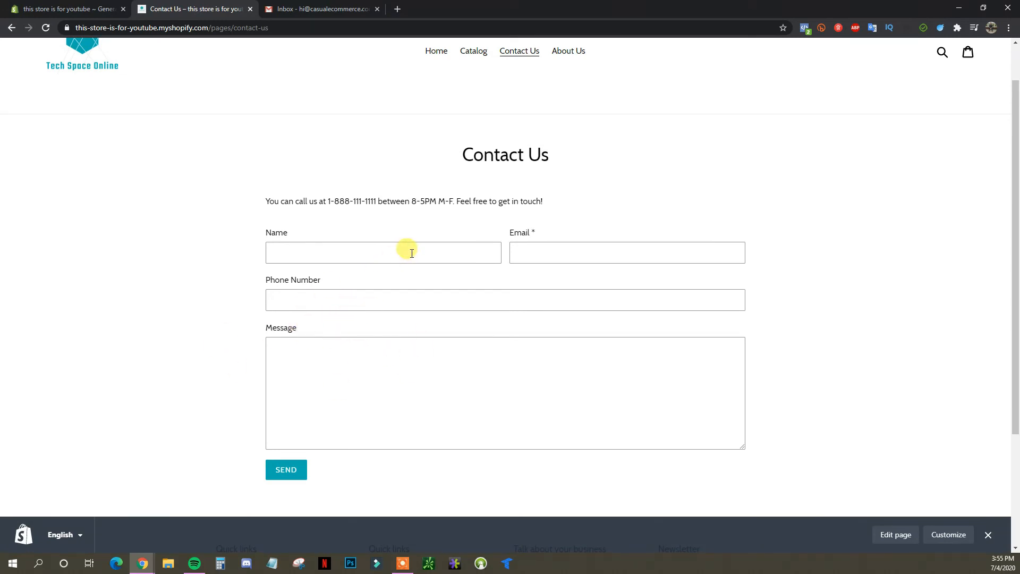
mouse_move(362, 244)
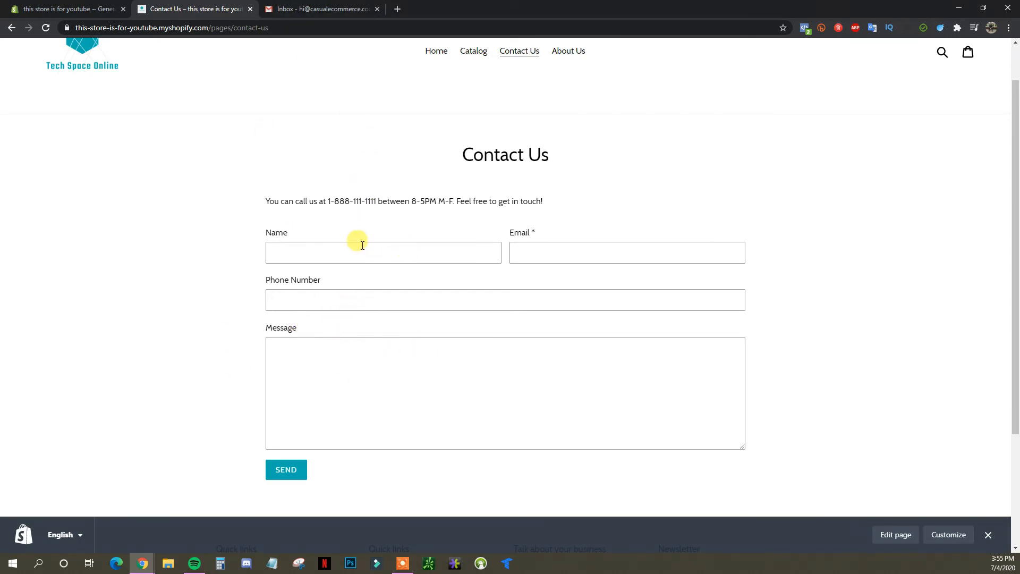
click(286, 470)
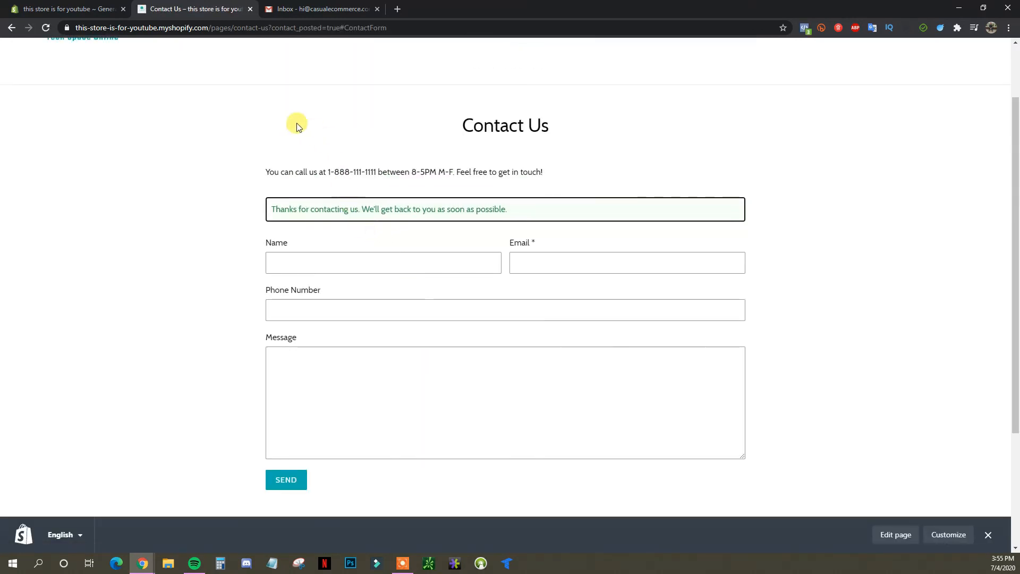
click(69, 9)
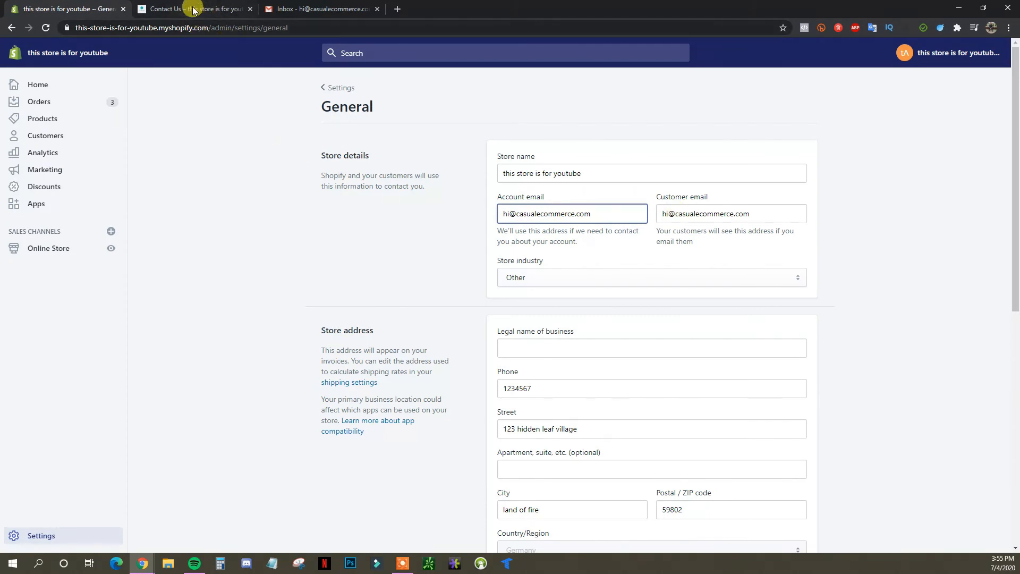
click(319, 9)
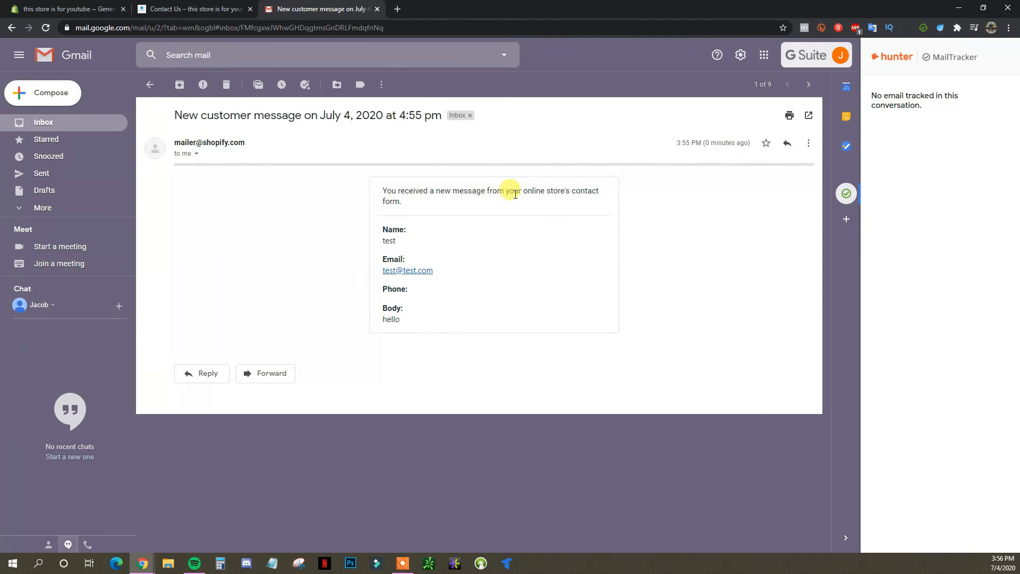
mouse_move(440, 302)
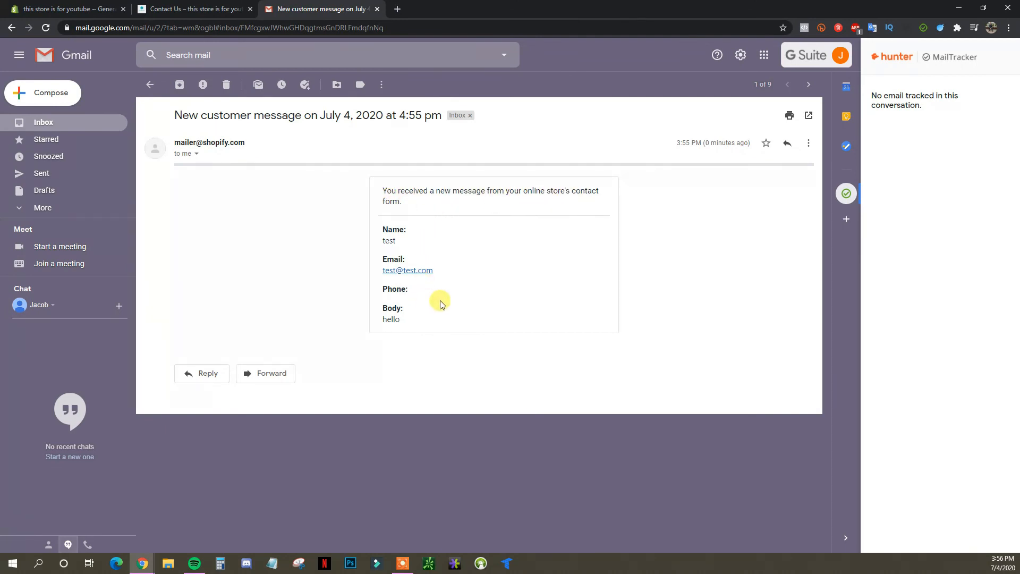
mouse_move(374, 354)
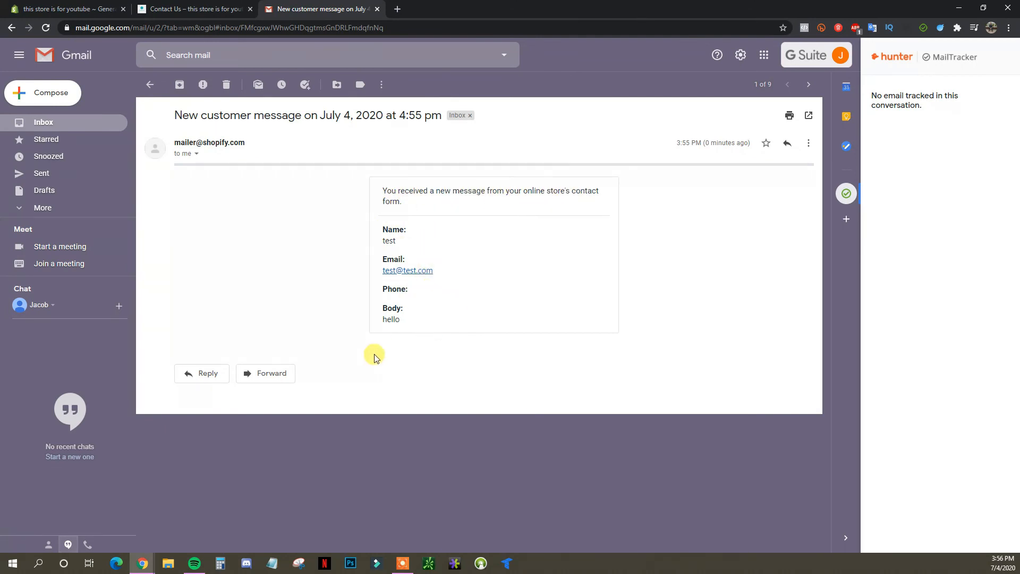
mouse_move(449, 243)
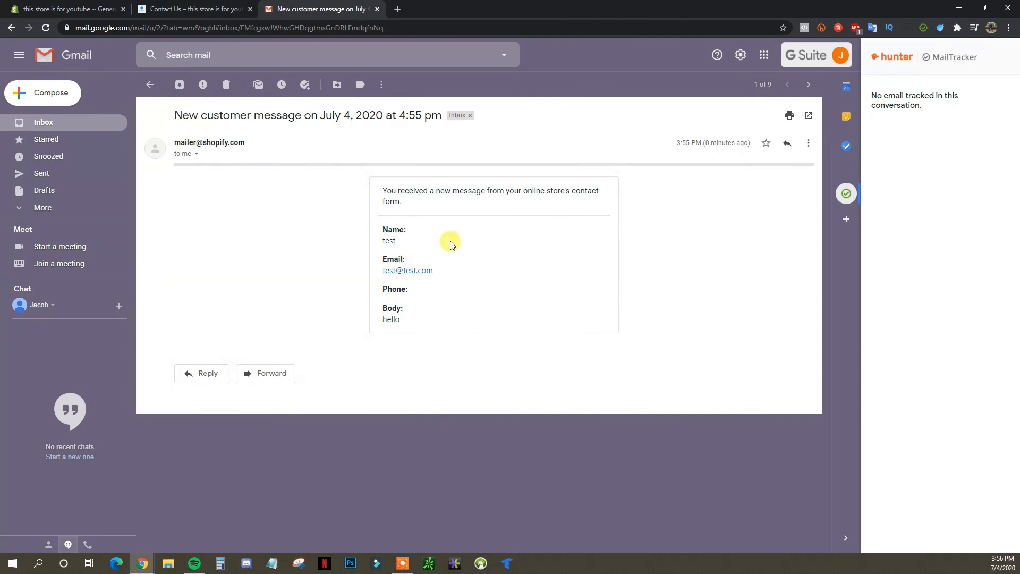
mouse_move(327, 295)
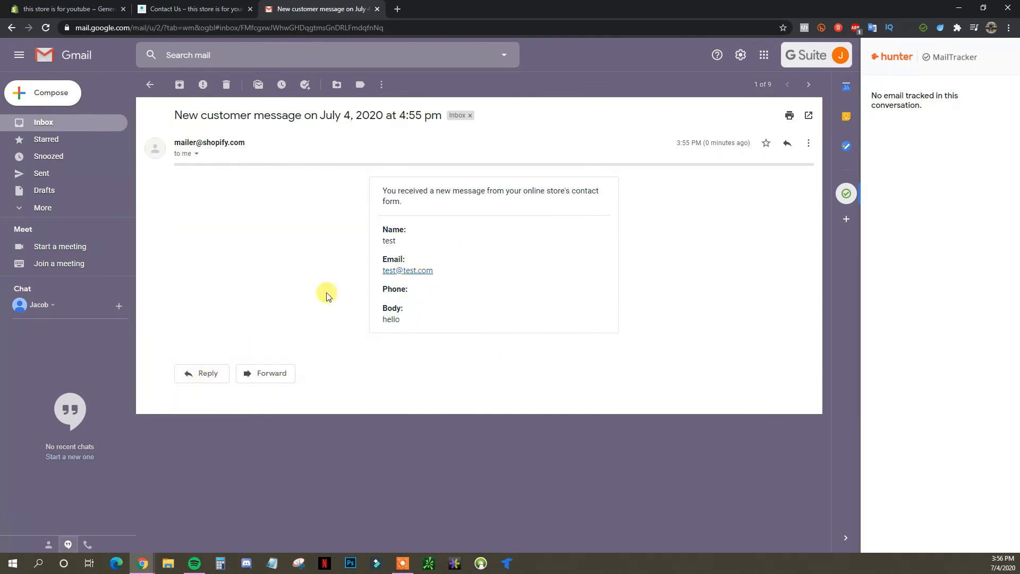
- Reply to the 'hello' message from test, then check the Contact Us page
click(201, 372)
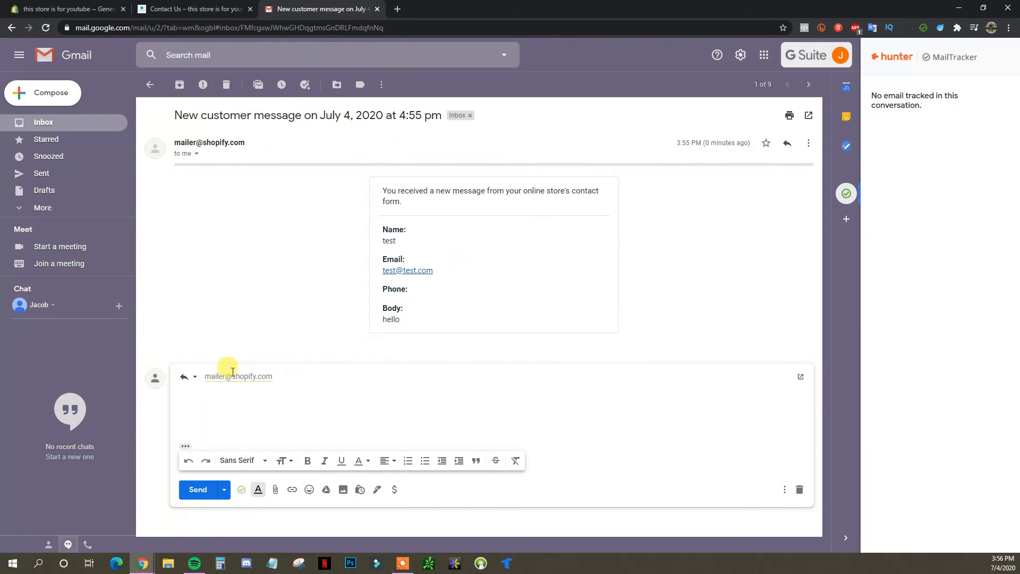
mouse_move(765, 142)
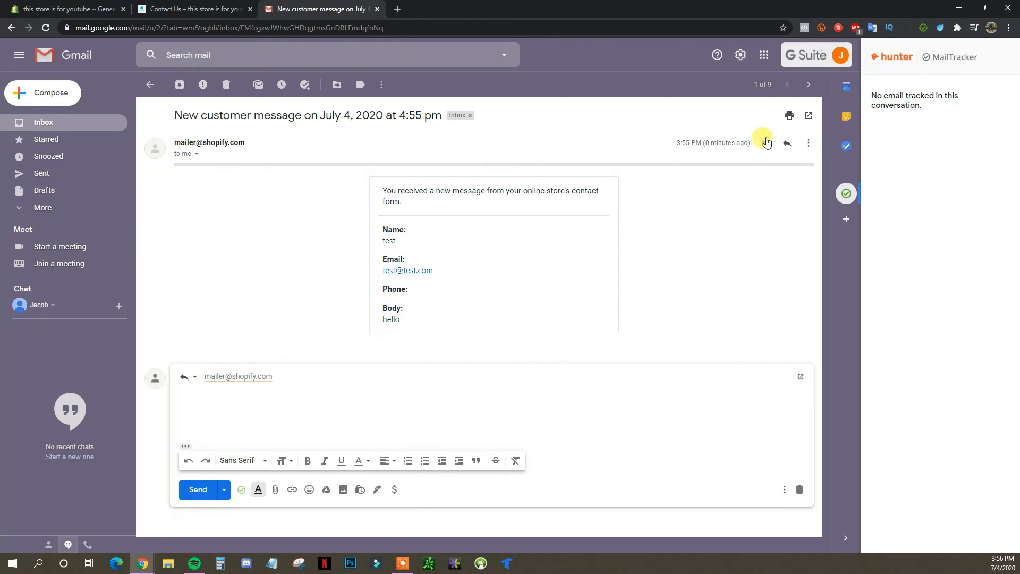
click(203, 9)
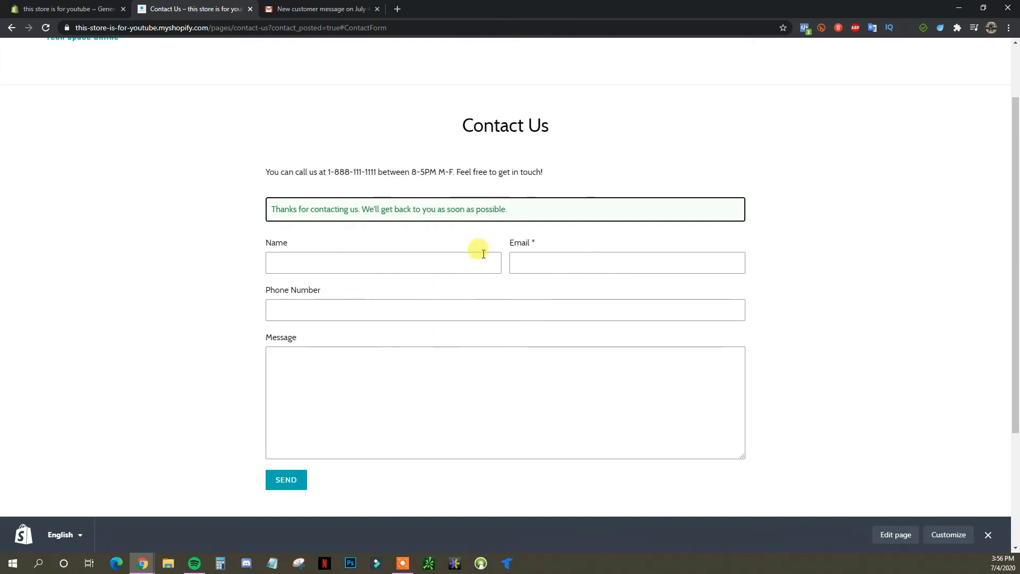
mouse_move(465, 360)
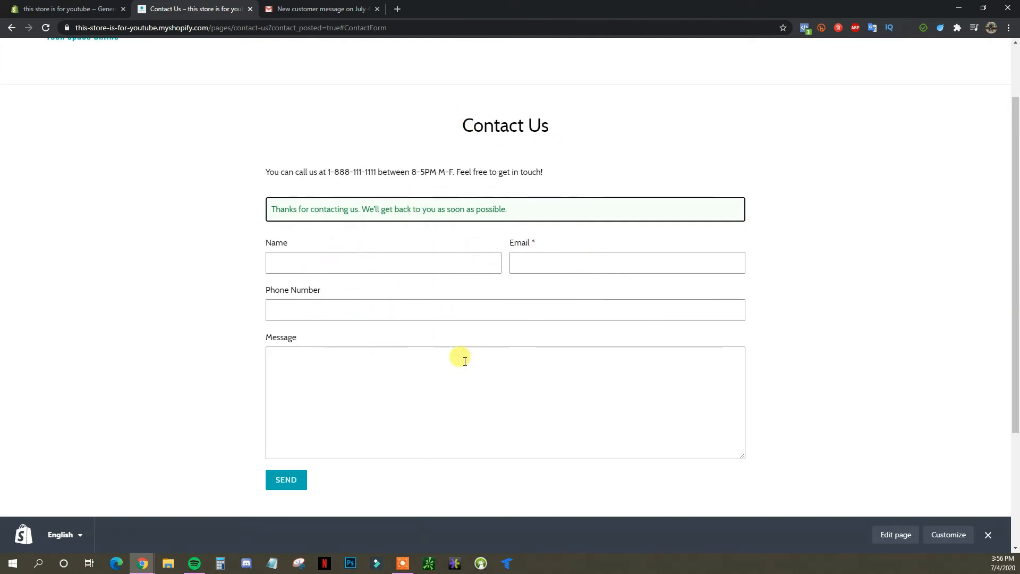
click(330, 8)
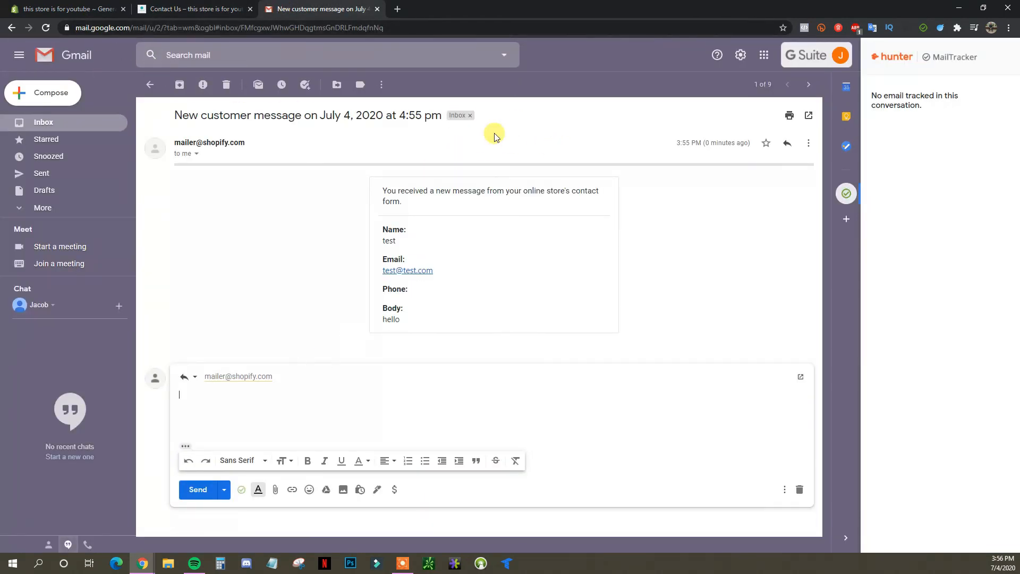
click(190, 9)
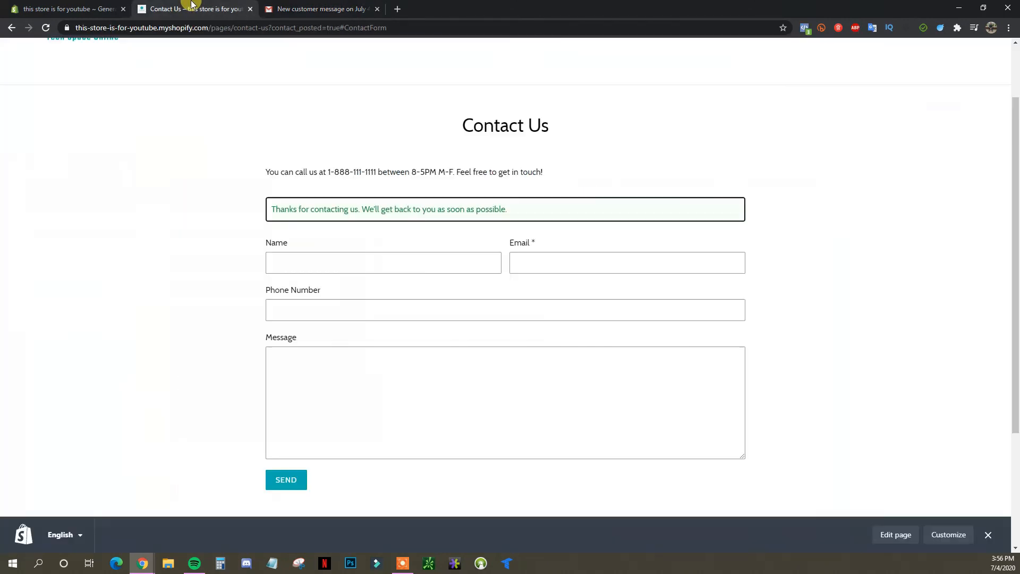
- Return to the admin General settings showing the account and customer email addresses
click(64, 8)
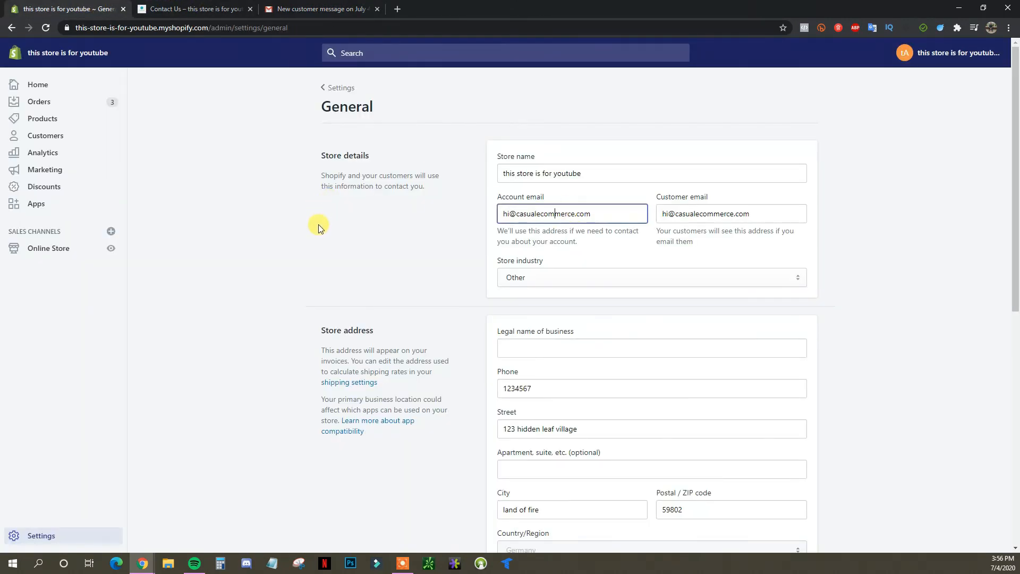
mouse_move(295, 307)
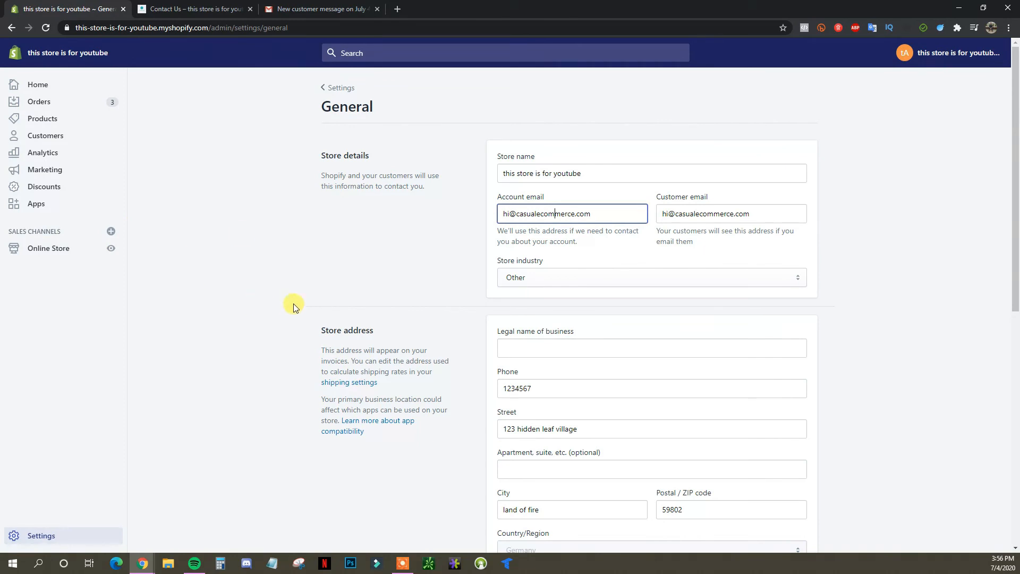
mouse_move(259, 200)
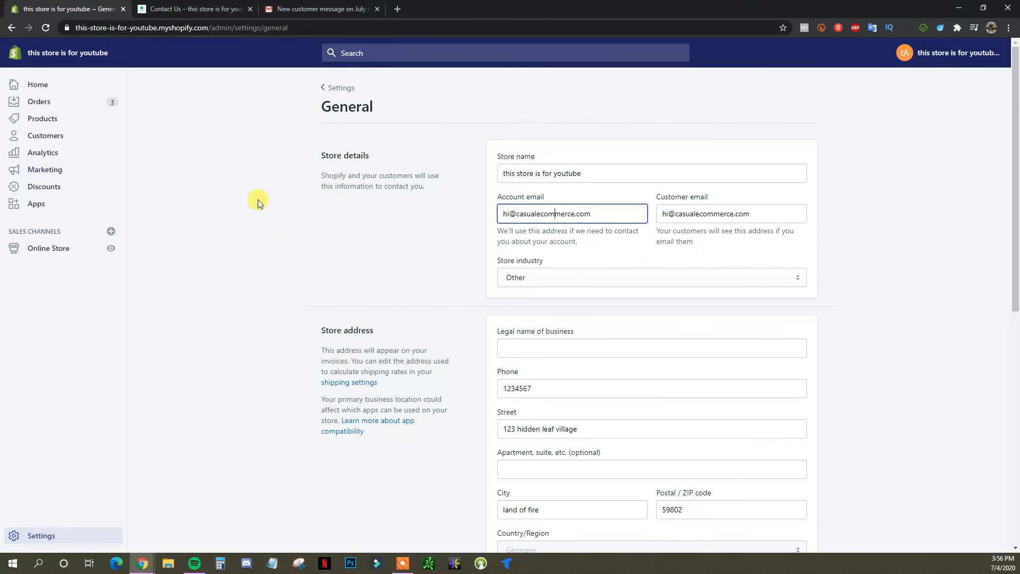
mouse_move(271, 247)
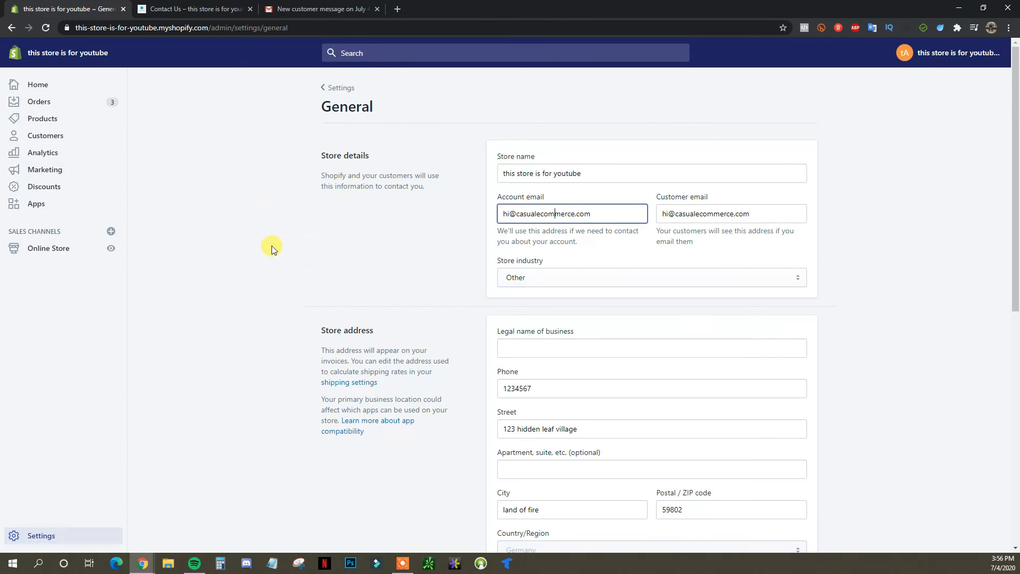